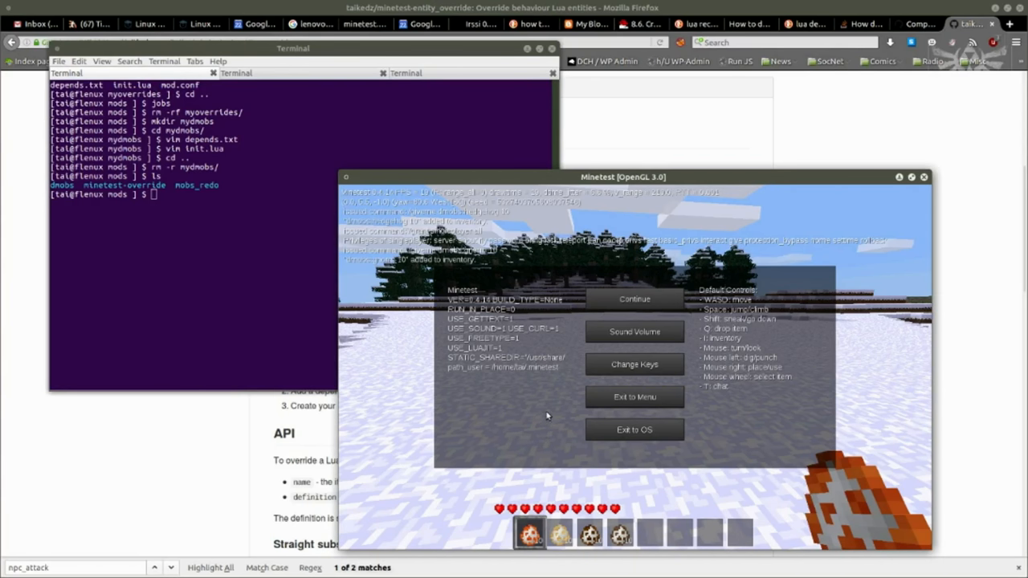
mouse_move(538, 424)
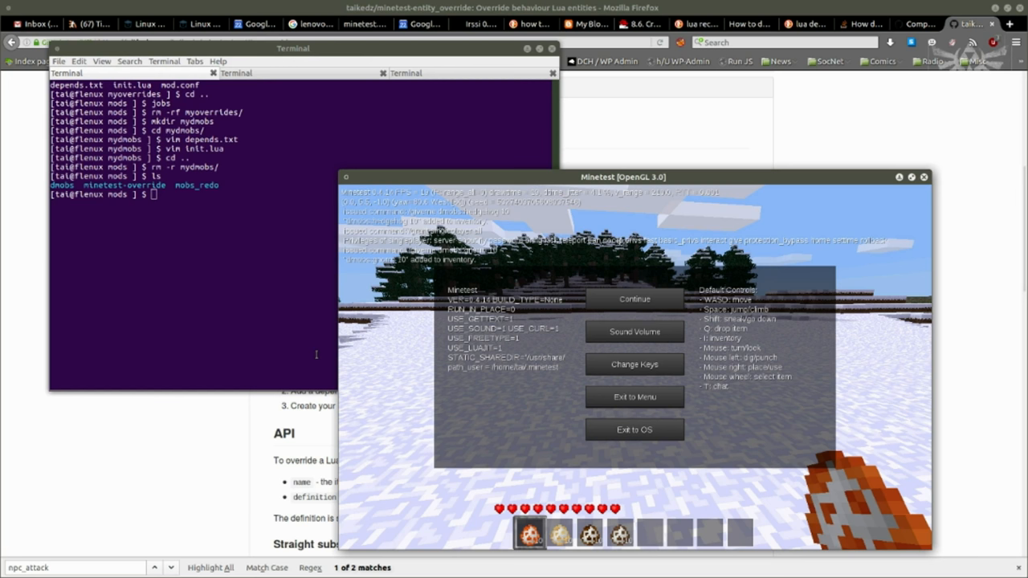
mouse_move(460, 369)
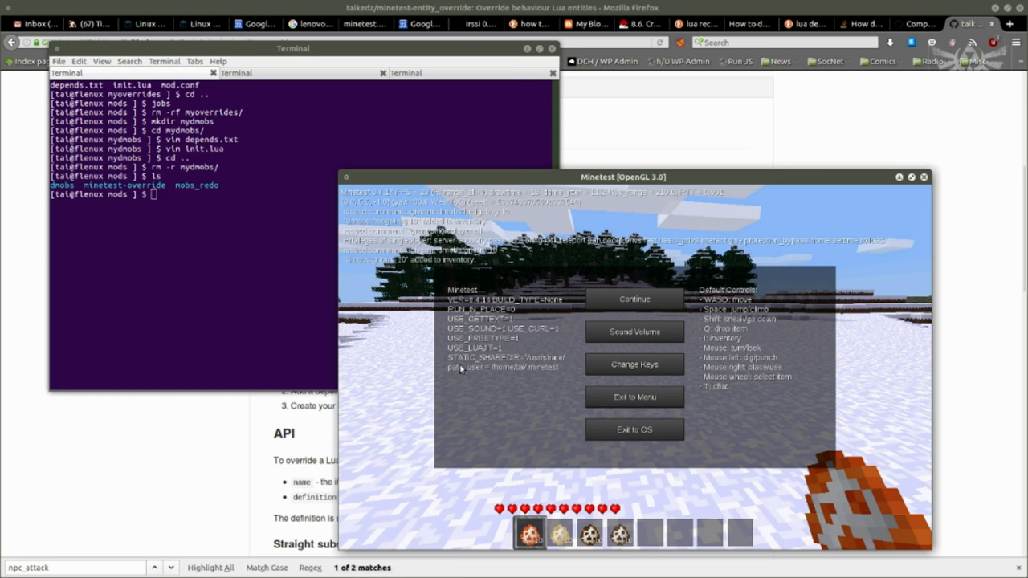
mouse_move(532, 410)
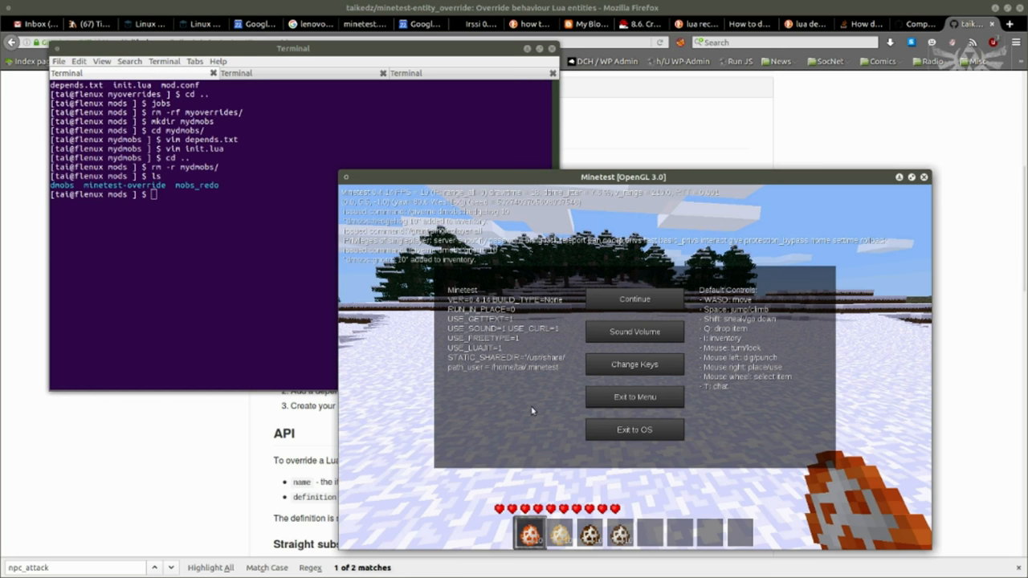
Choose Exit to Menu in the pause menu to reach the world list.
click(633, 299)
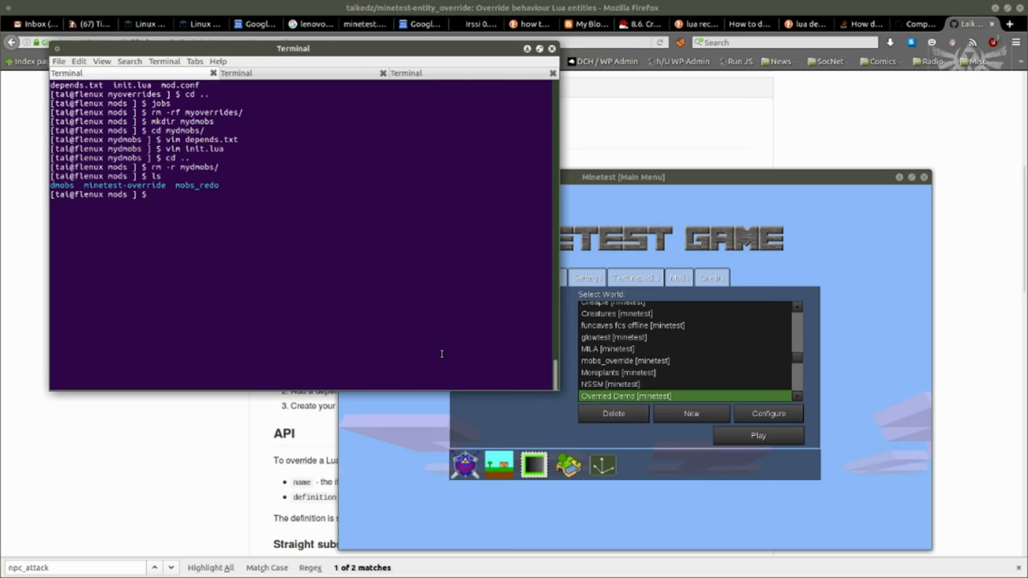
Create the mydmobs mod folder and change into it.
text(mkd)
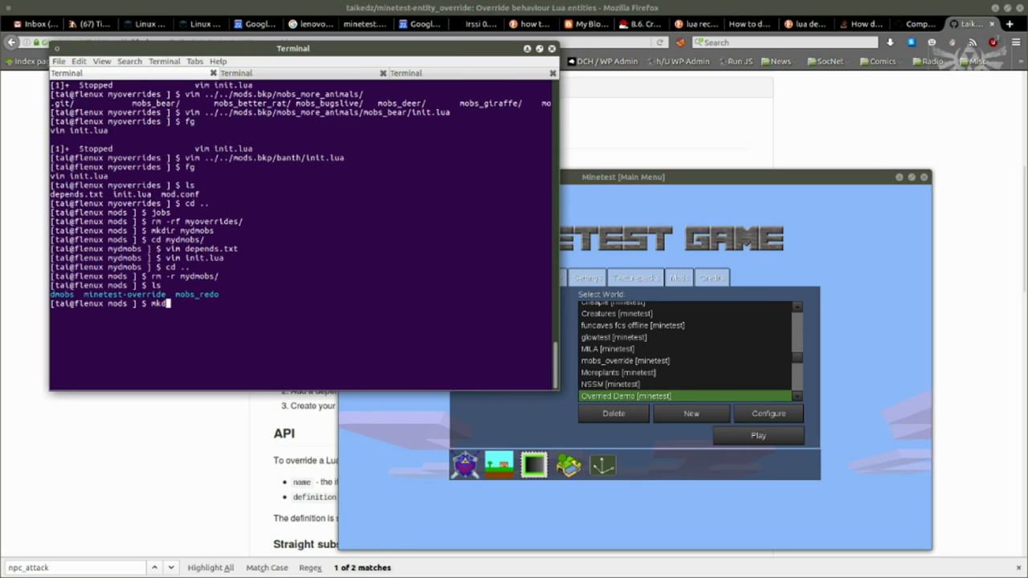
text(ir)
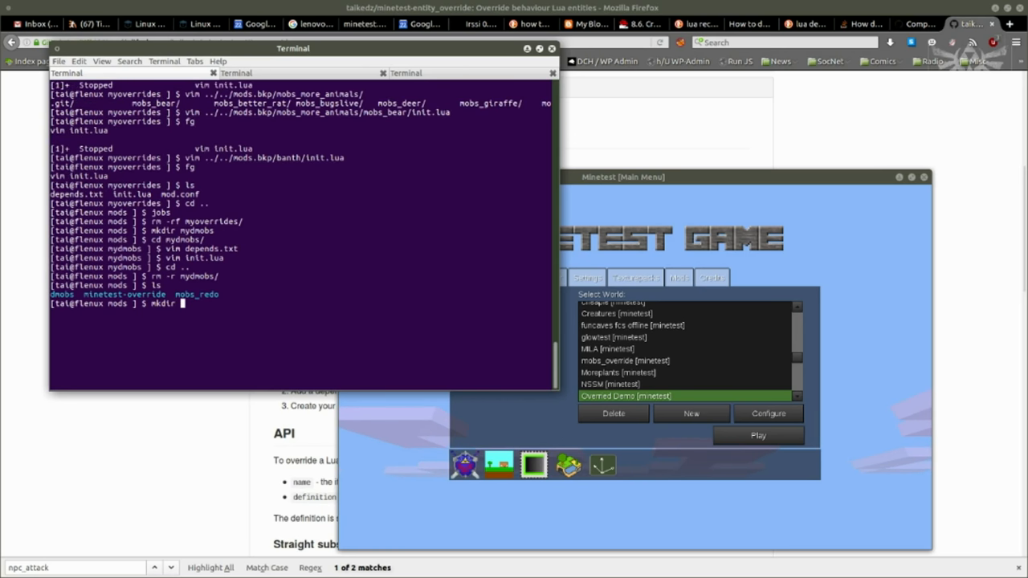
text(mydmo)
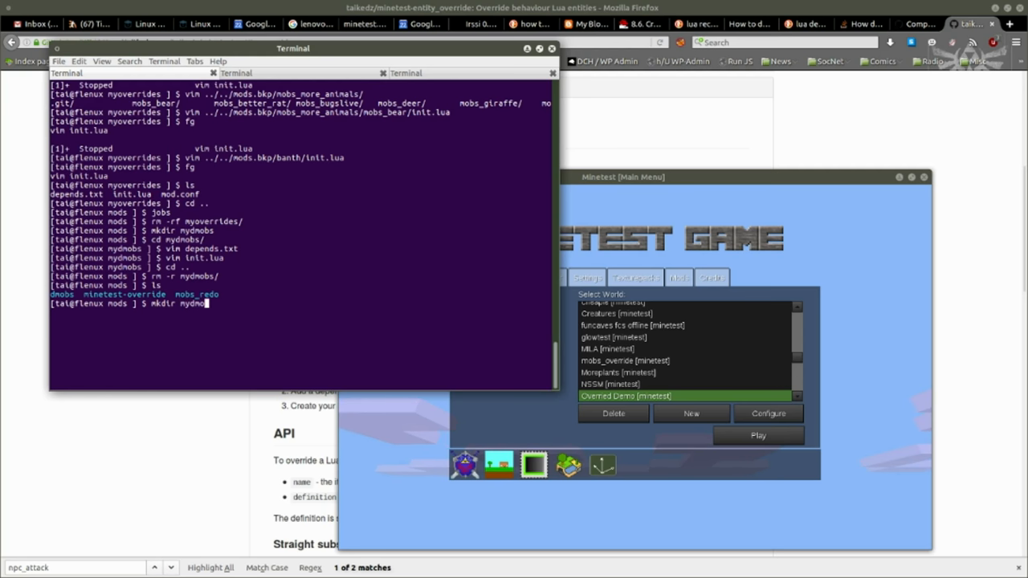
key(Return)
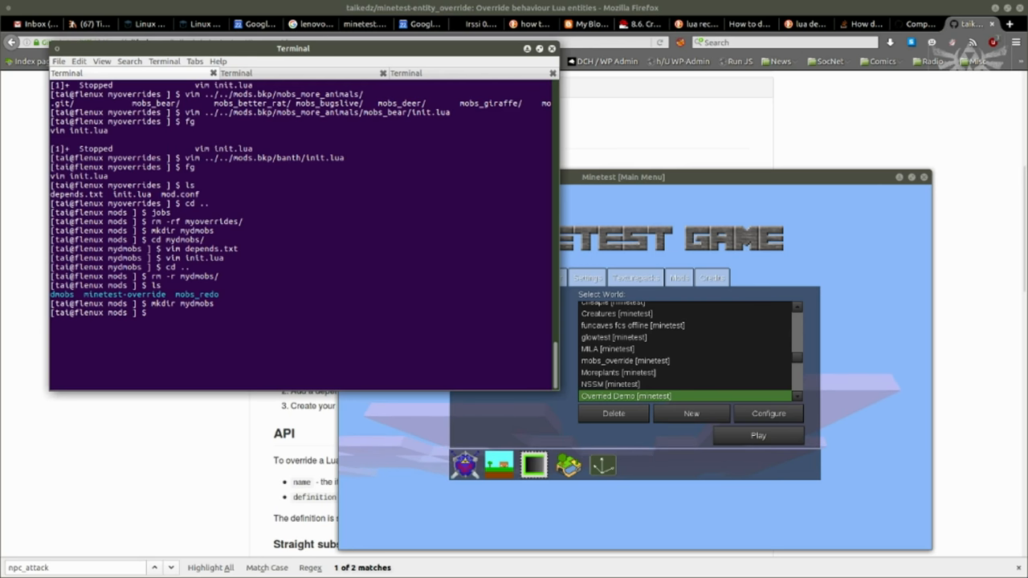
text(cd)
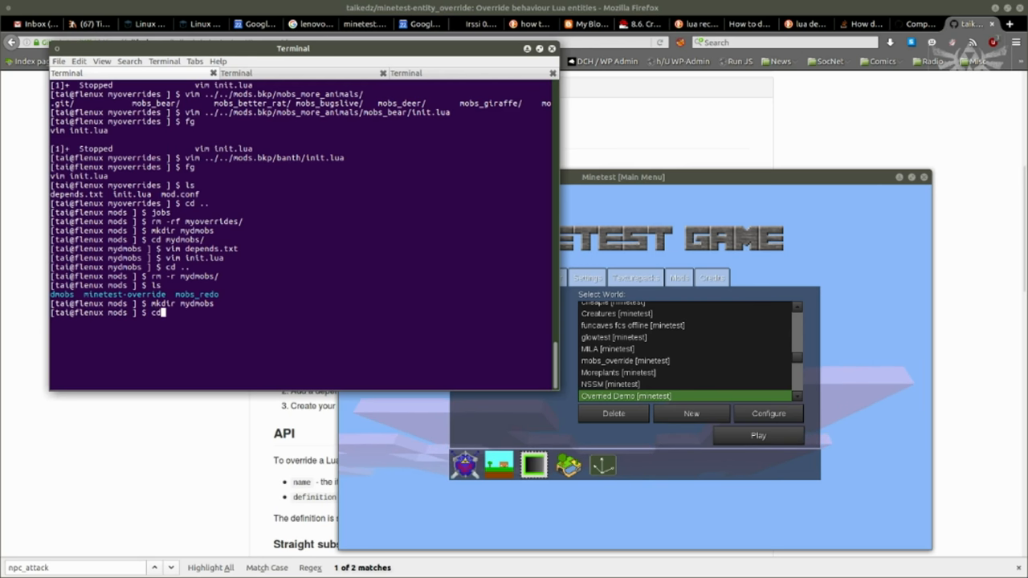
text(my)
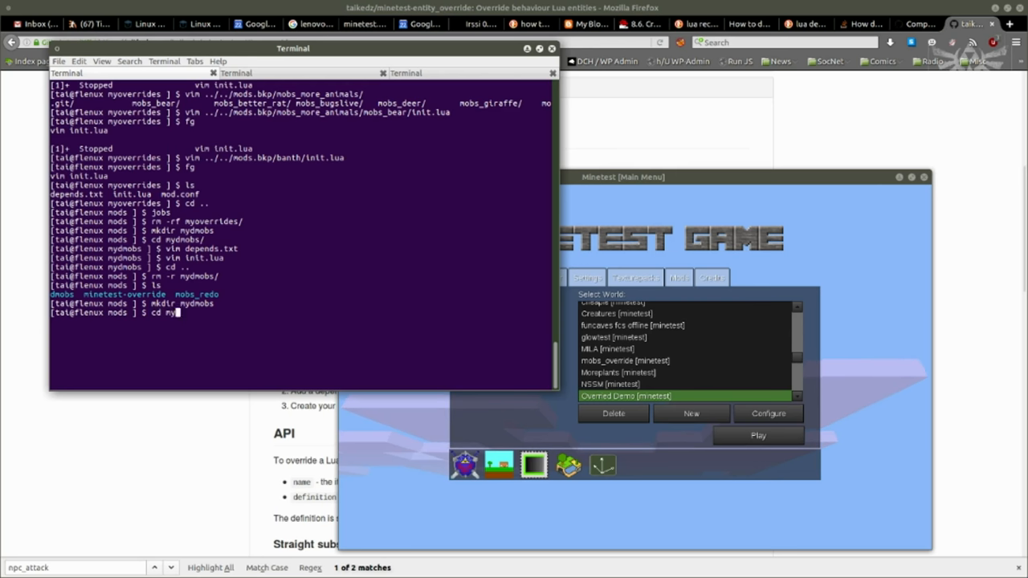
key(Return)
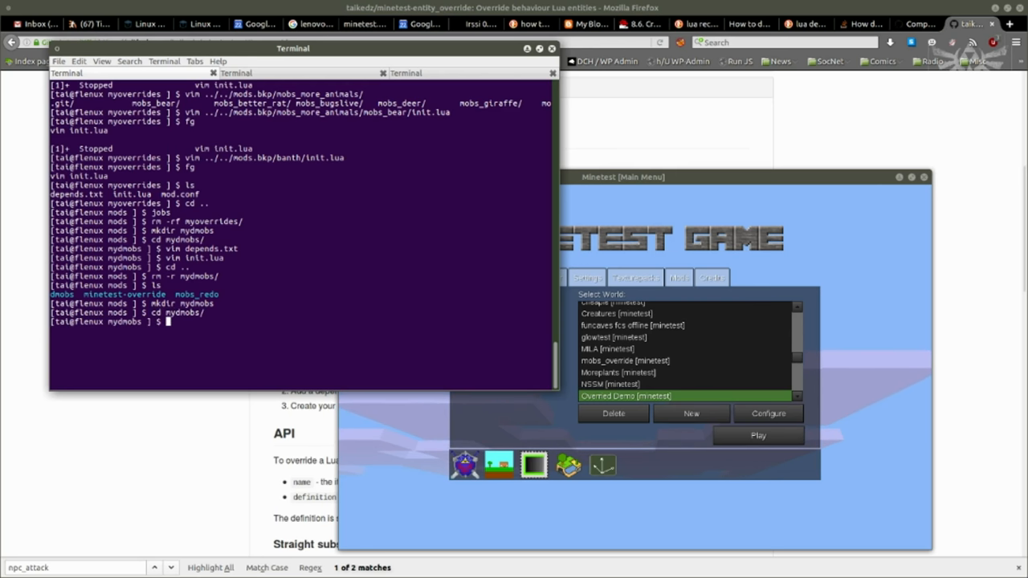
Write depends.txt in vim listing mobs, dmobs and entity_override.
text(vim depend)
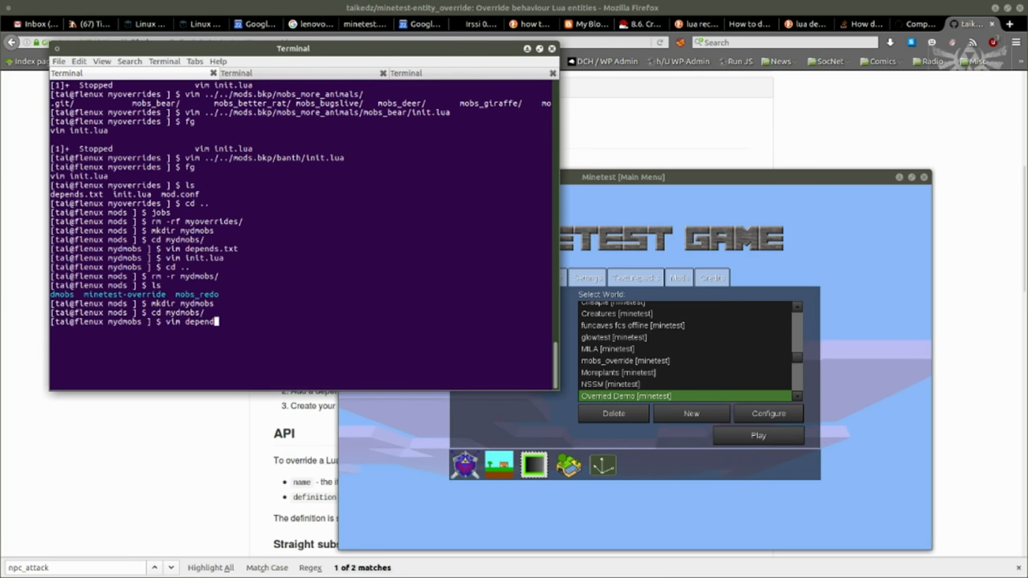
text(.txt)
text(mob)
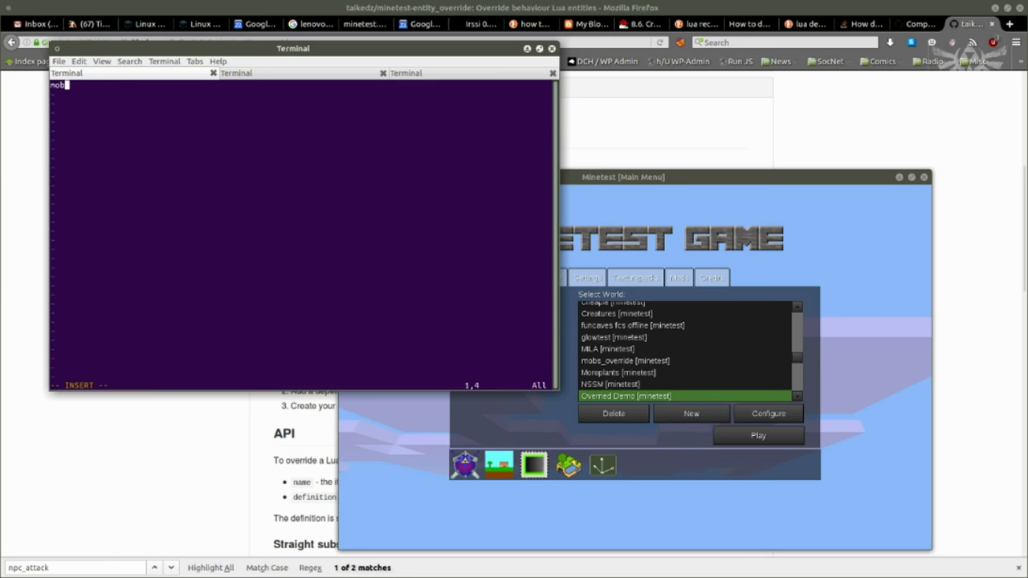
key(Return)
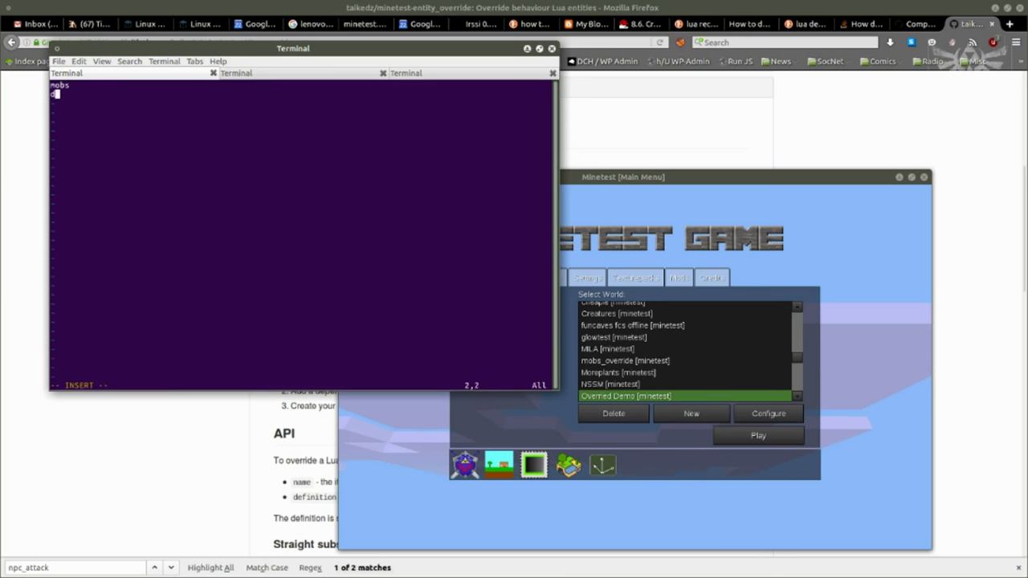
text(dnobs)
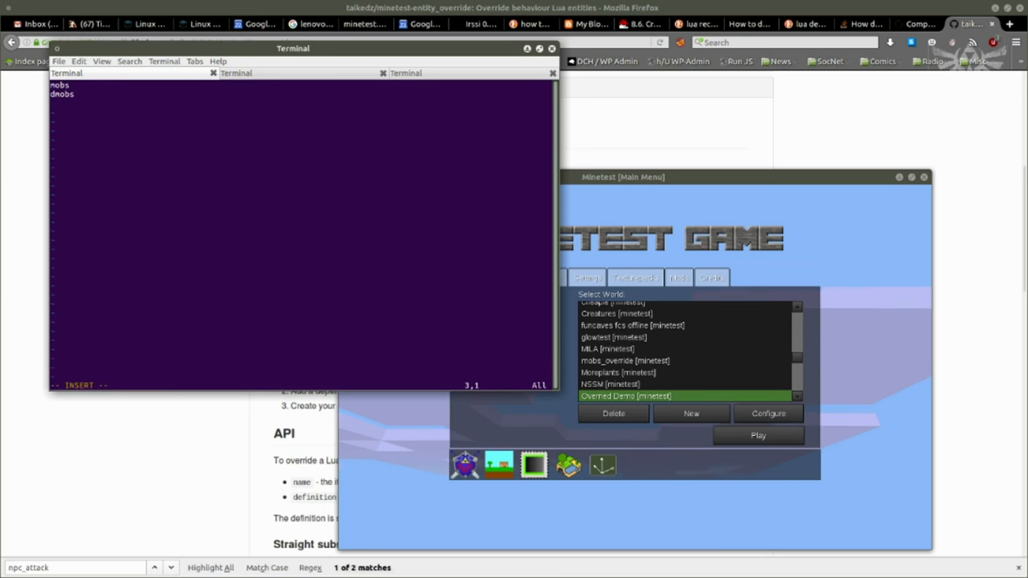
text(entity_ov)
text(vim init)
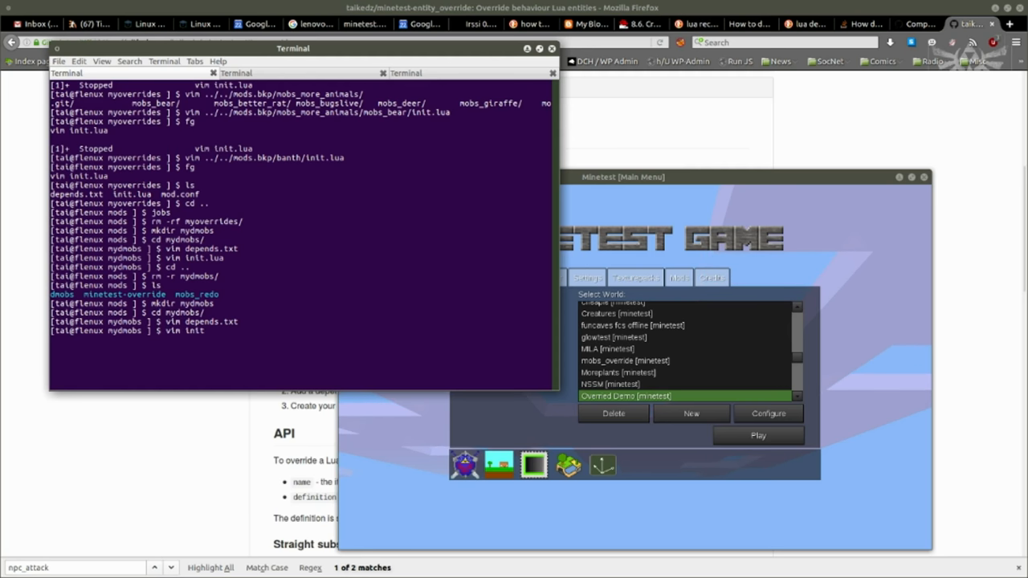
Write init.lua with override.rewrite("dmobs:fox") setting its type to "animal".
key(Return)
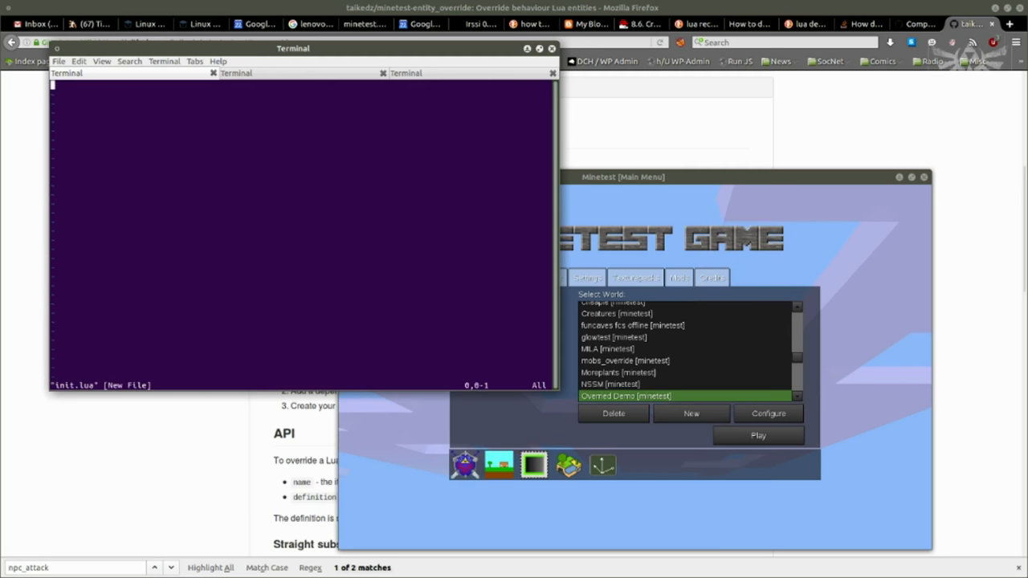
text(ove)
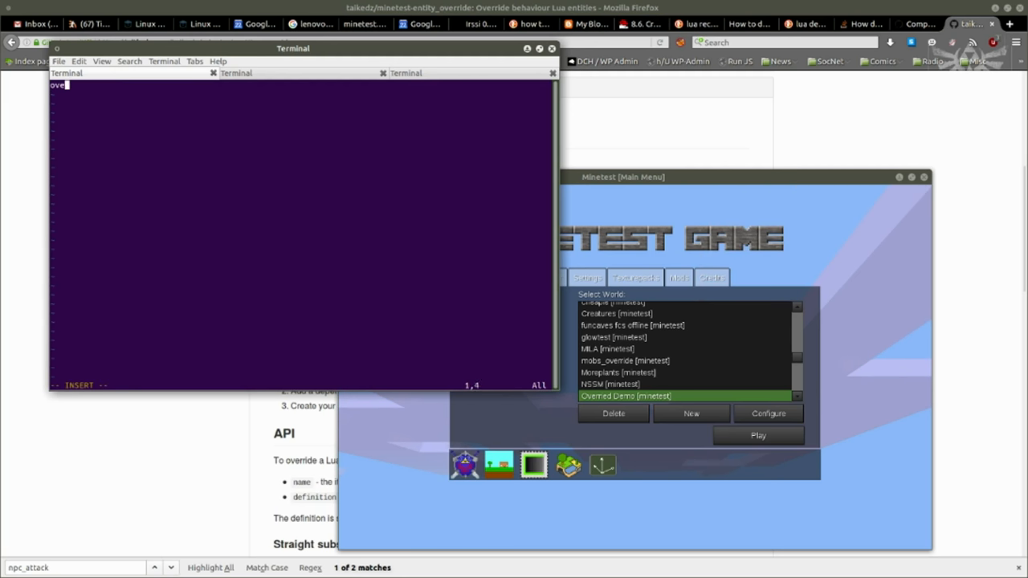
text(rride)
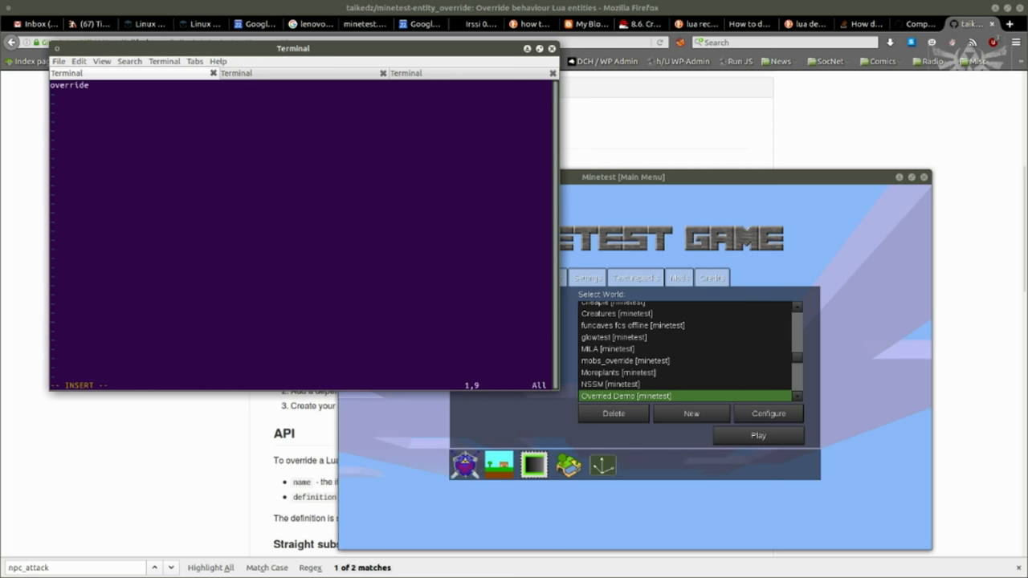
text(.rewrite(")
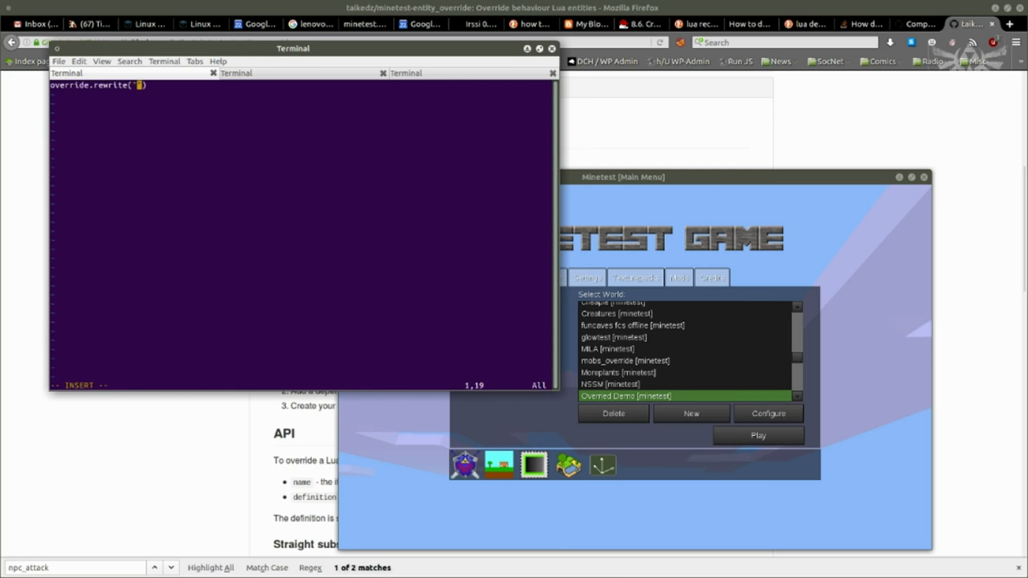
text(dmobs:fox)
text(type = "animal")
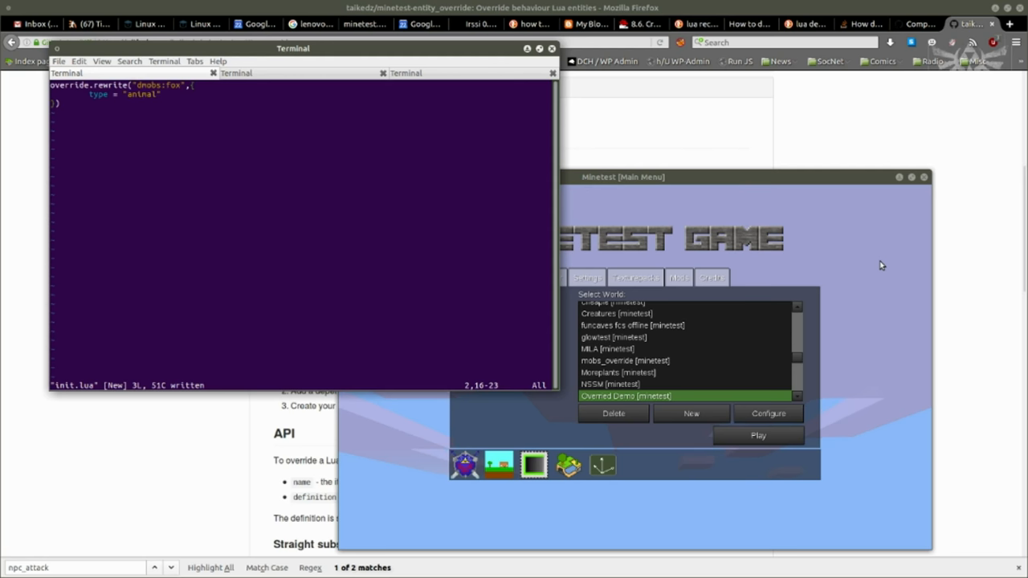
mouse_move(634, 317)
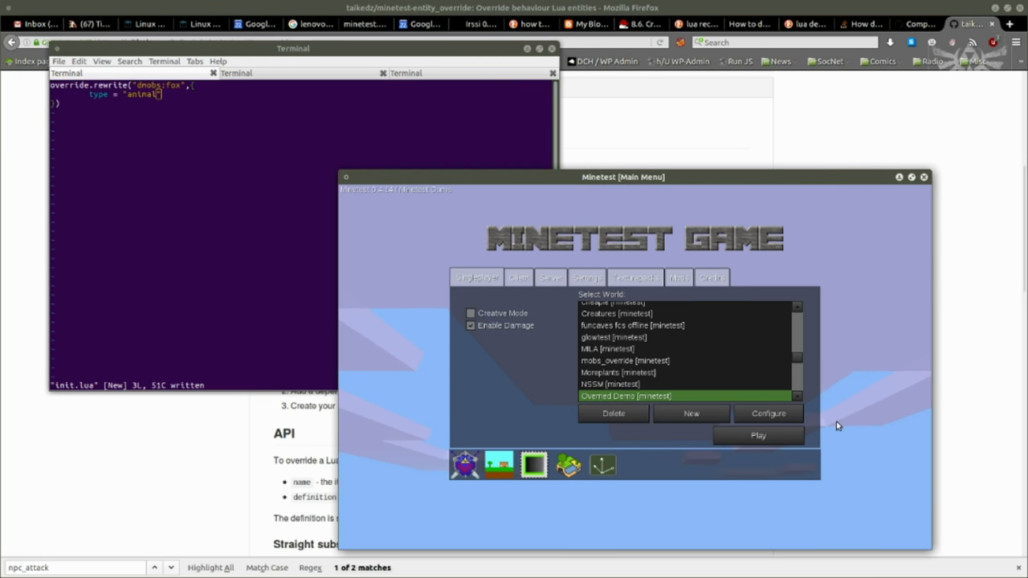
mouse_move(815, 415)
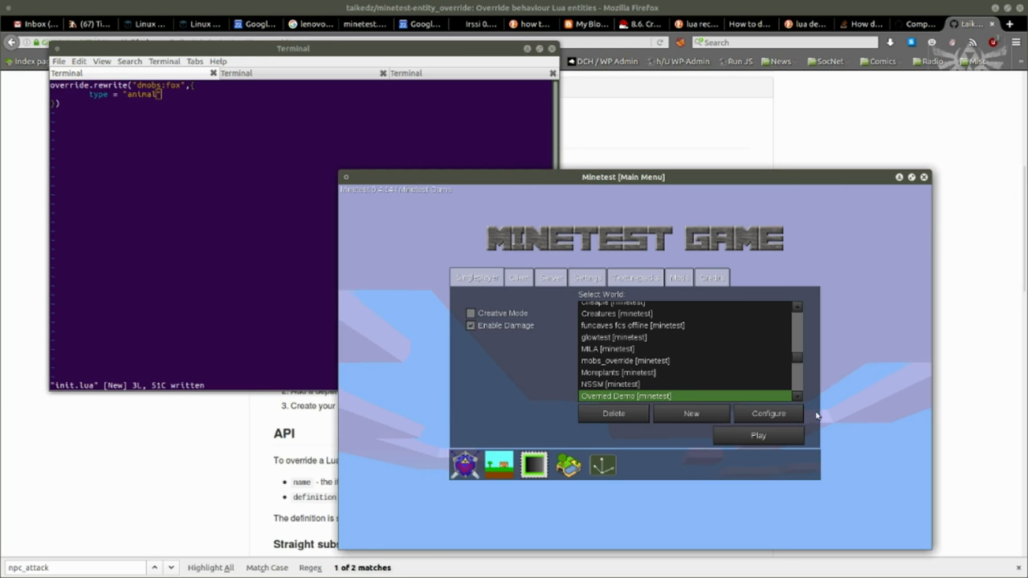
Check the Overrided Demo world's mods, confirming mydmobs and entity_override are enabled.
click(767, 413)
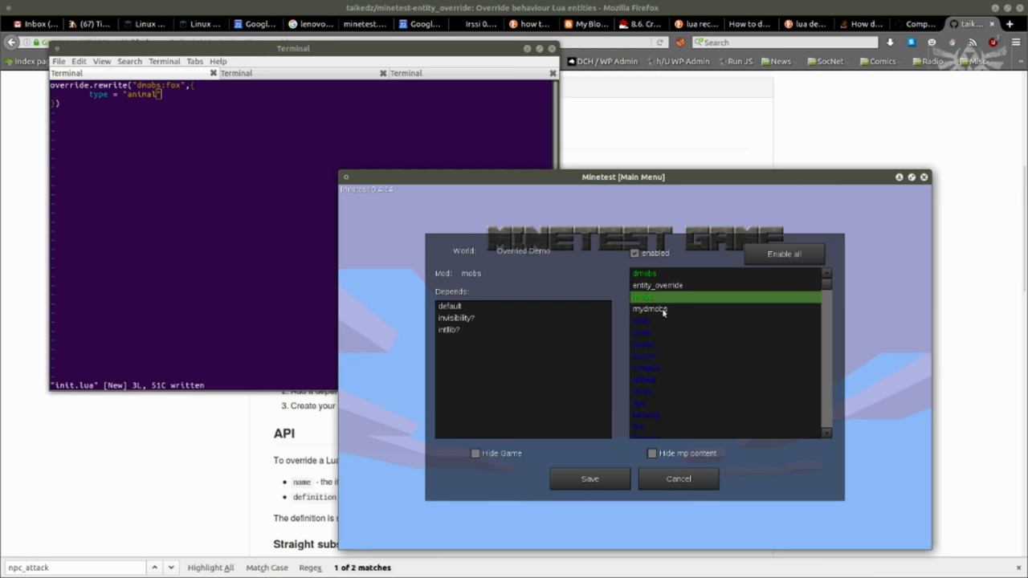
click(649, 308)
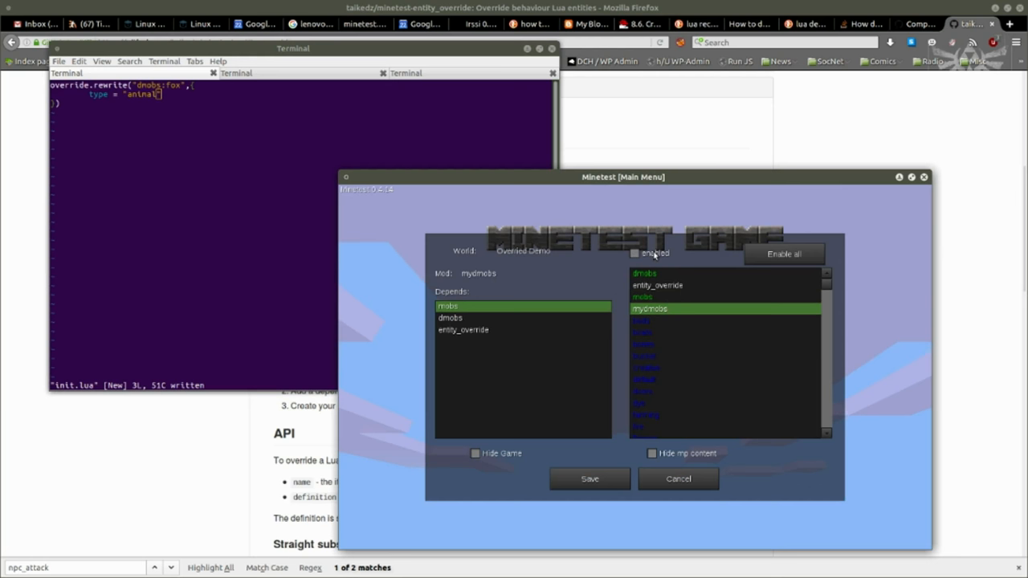
click(656, 285)
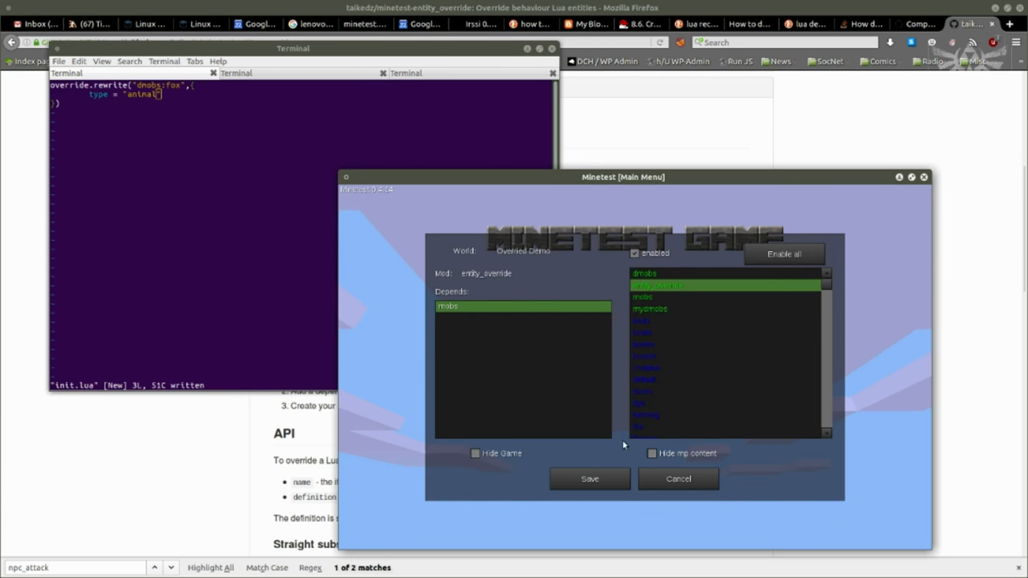
click(589, 479)
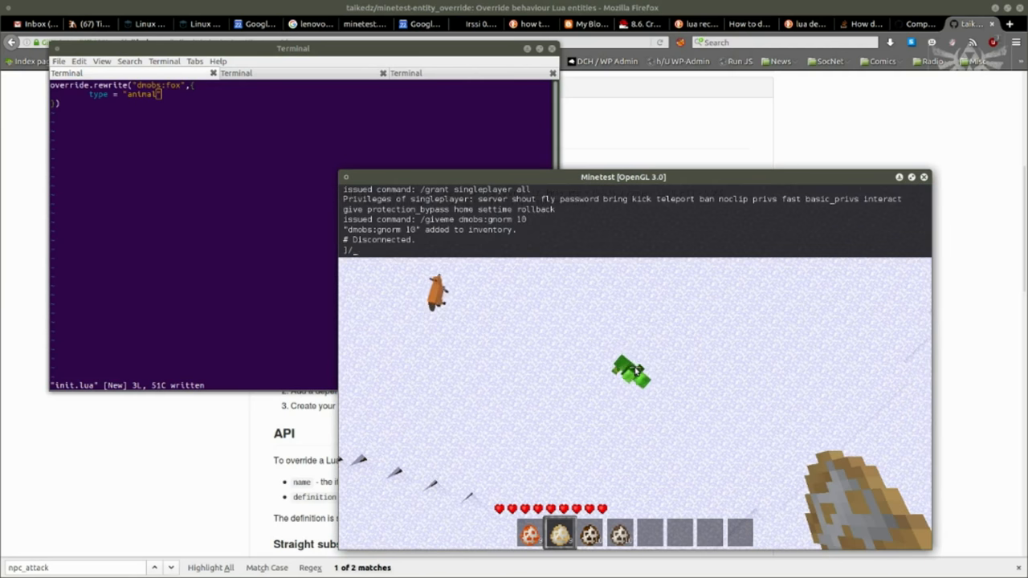
Give the player a diamond sword with /giveme default:sword_diamond, then pause.
text(/giveme)
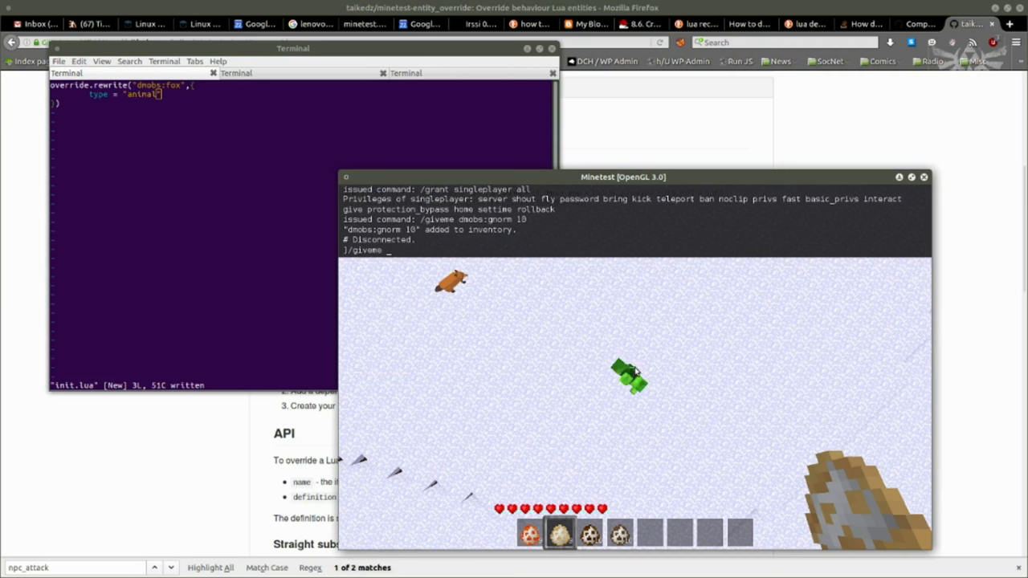
text(default:sword_diamond)
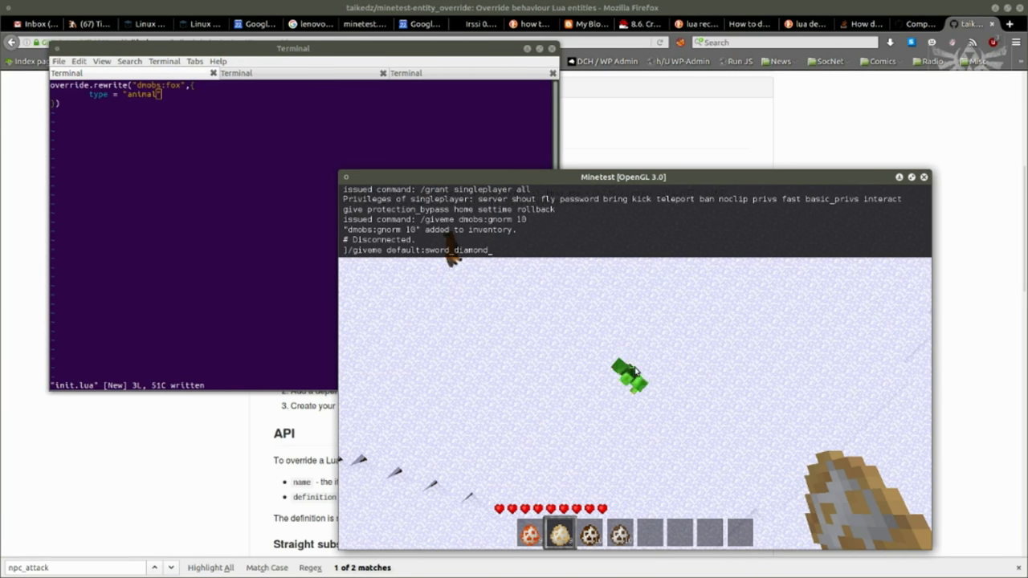
key(Return)
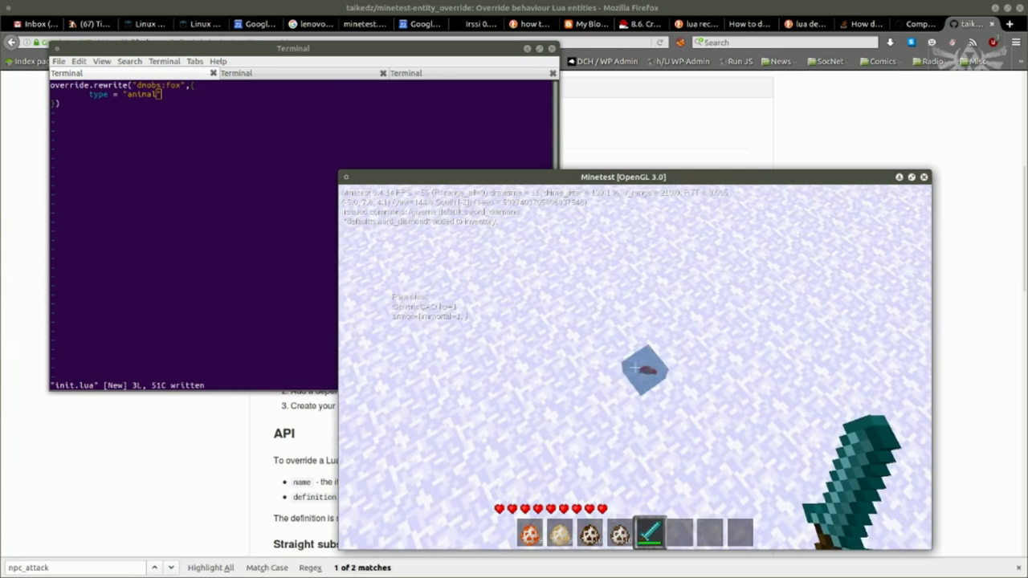
key(Escape)
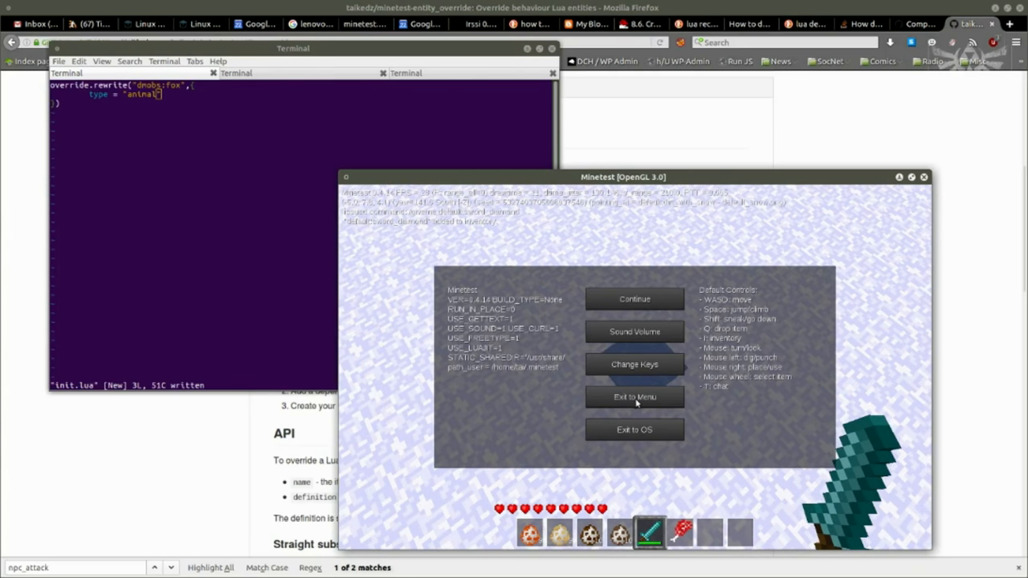
Return Minetest to the main menu and begin an override.rewrite for dmobs:orc.
click(634, 397)
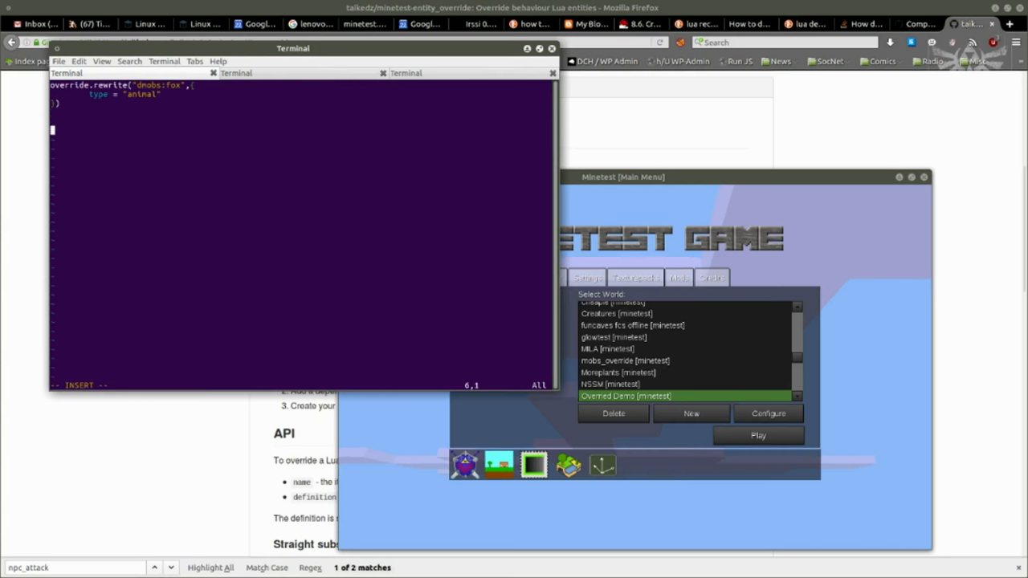
text(override)
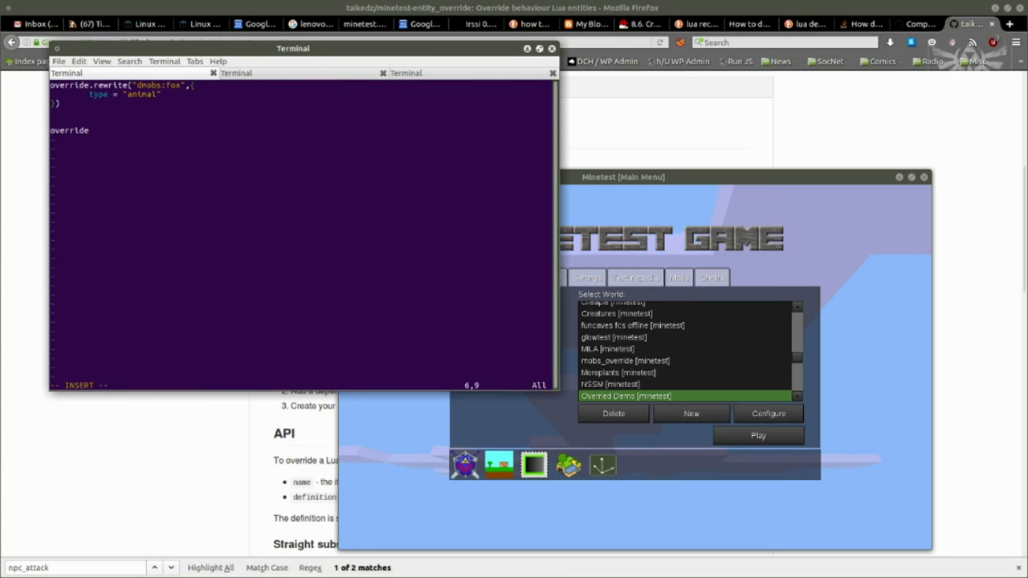
text(.rewrite)
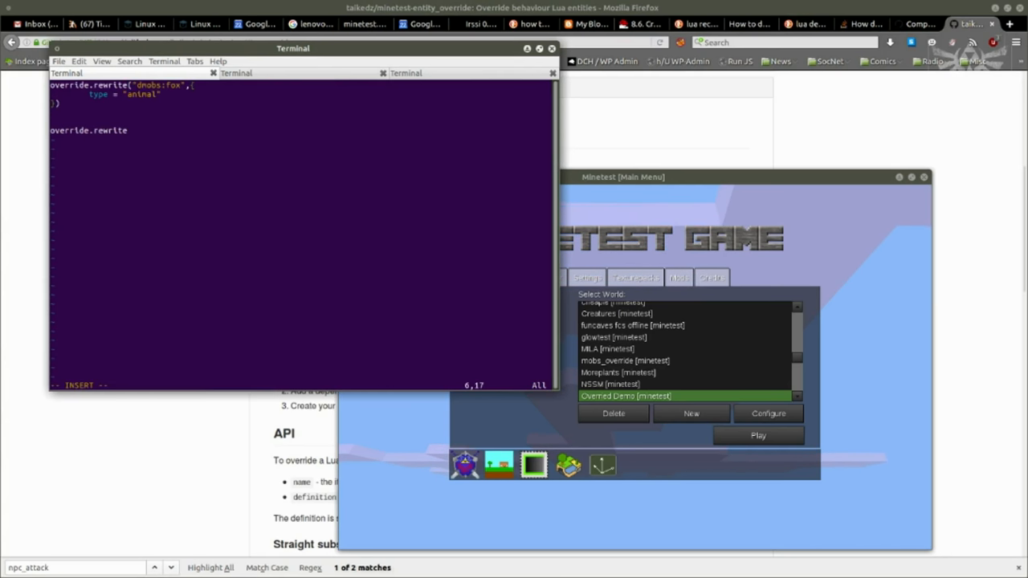
text(("dnobs)
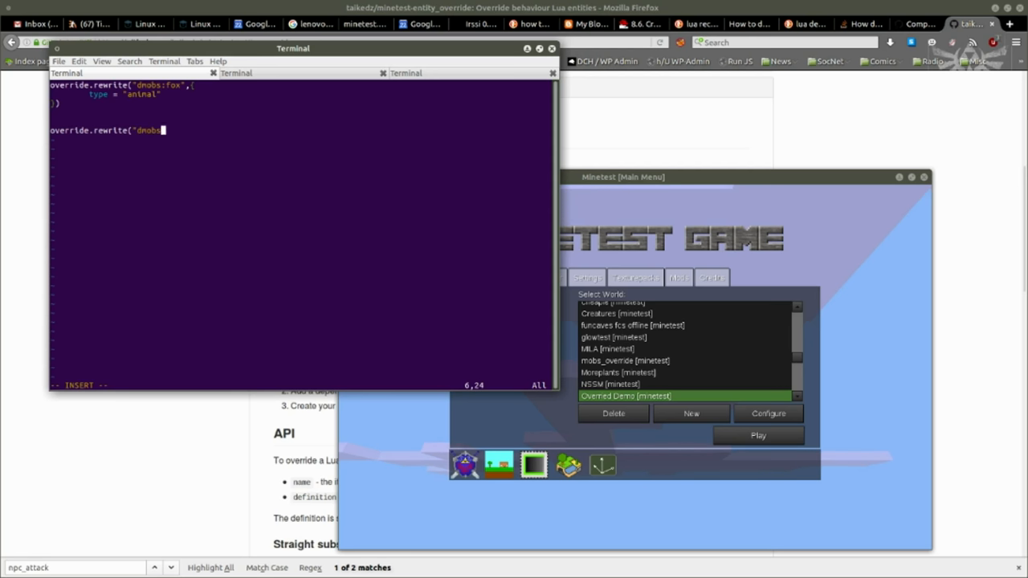
text(orc",{)
click(301, 149)
text(}))
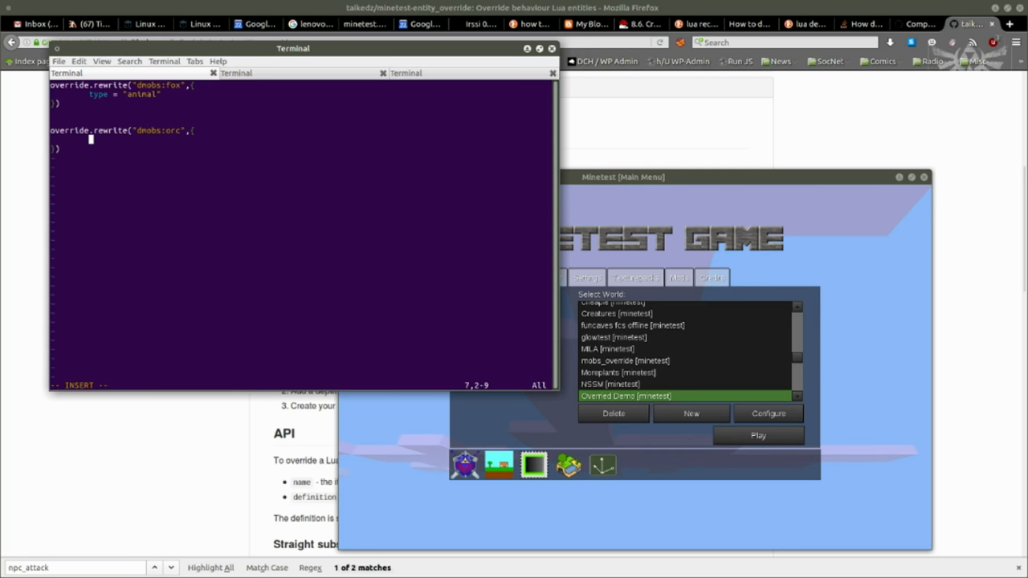
Set the orc's drops to one default:sword_steel with chance 1, min 1, max 1.
text(drops = {)
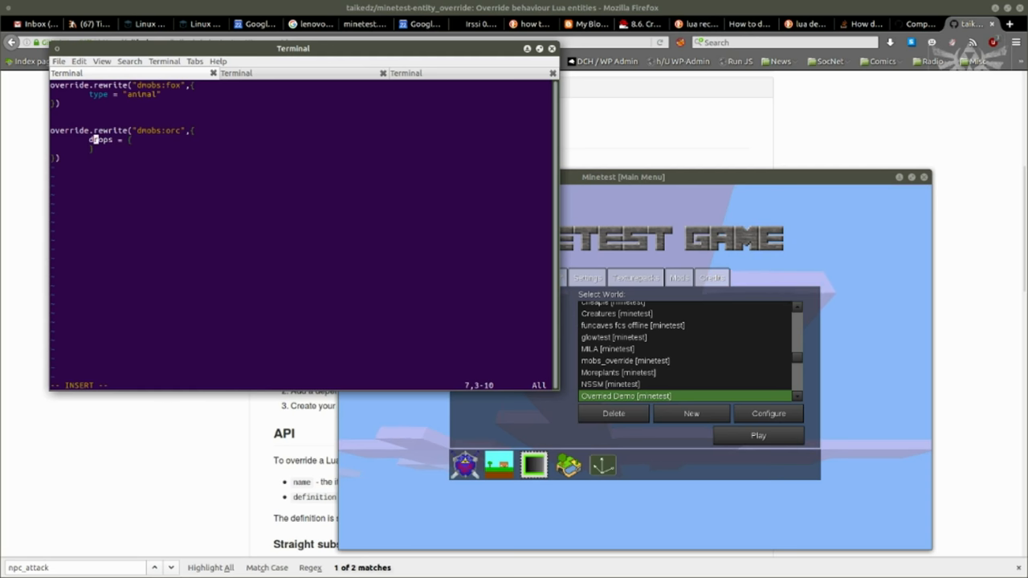
key(Return)
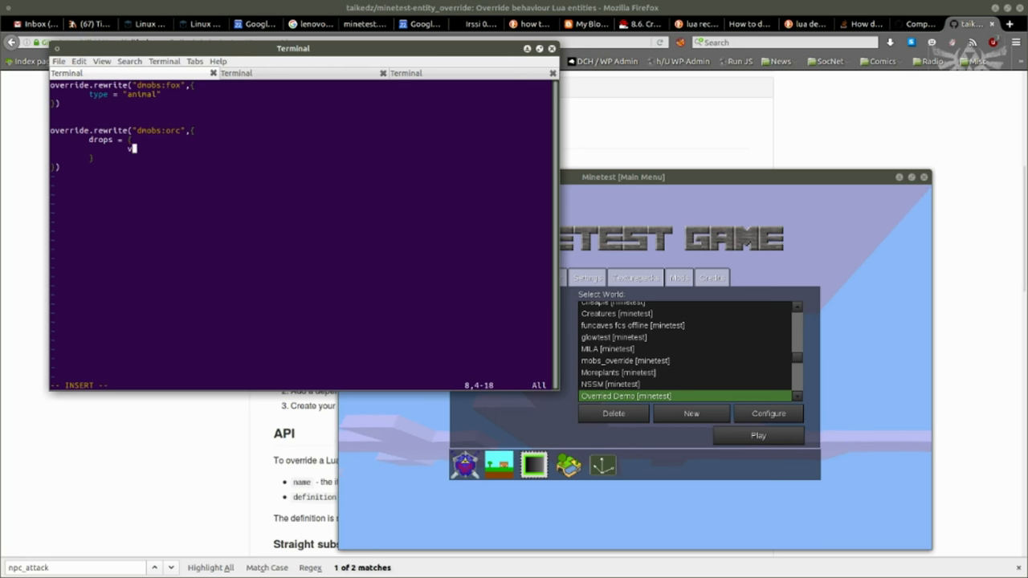
text(value={)
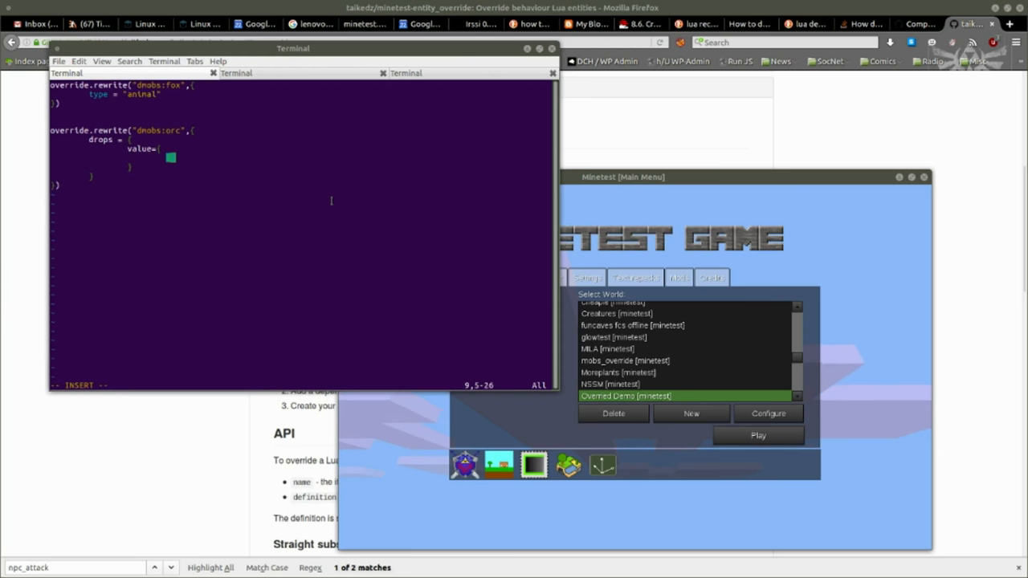
text(name = "default:sword_steel", chance = 1, min = 1, max = 1})
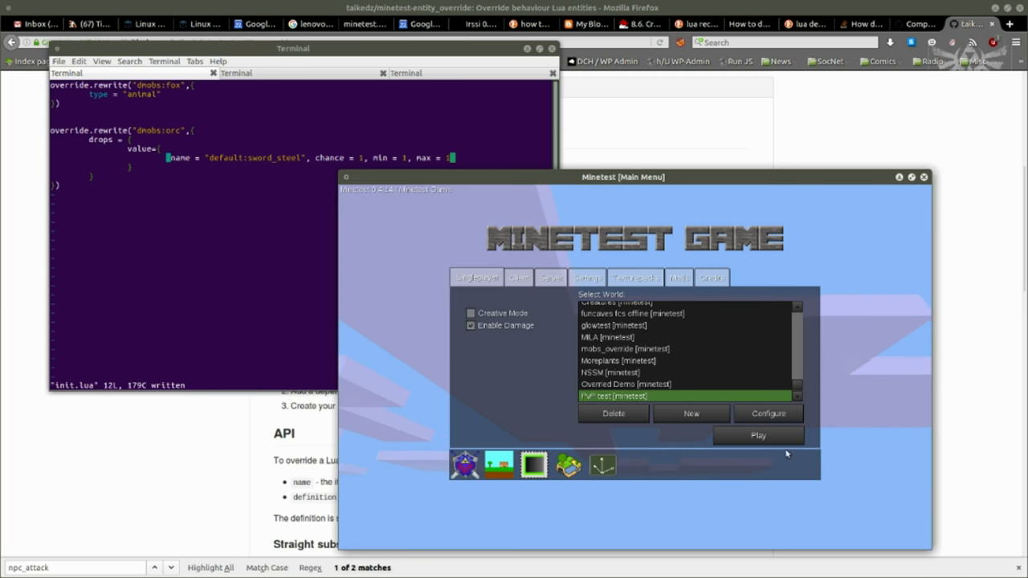
Play the PvP test world to check the orc's sword drop, then exit to menu.
click(758, 435)
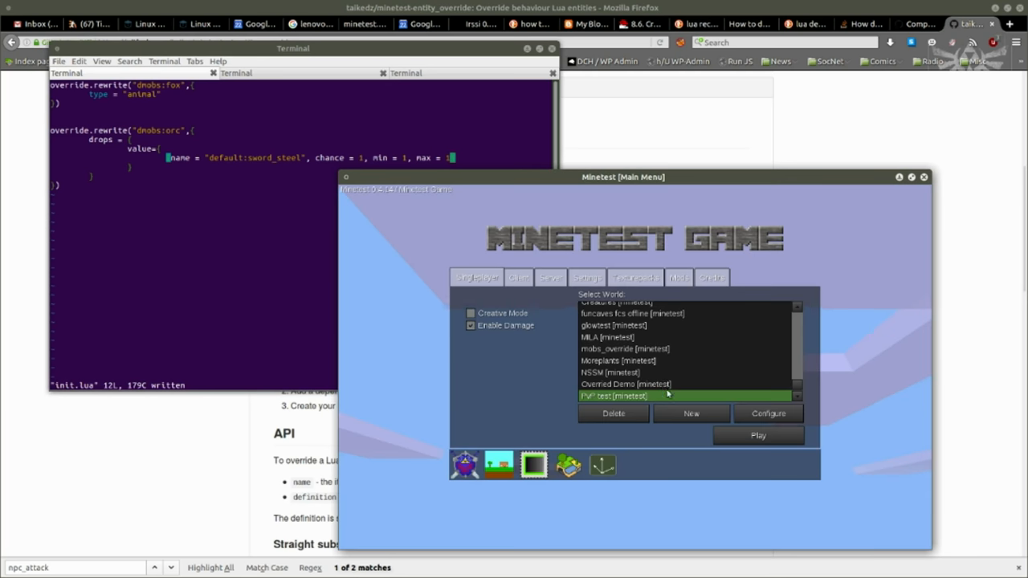
click(757, 435)
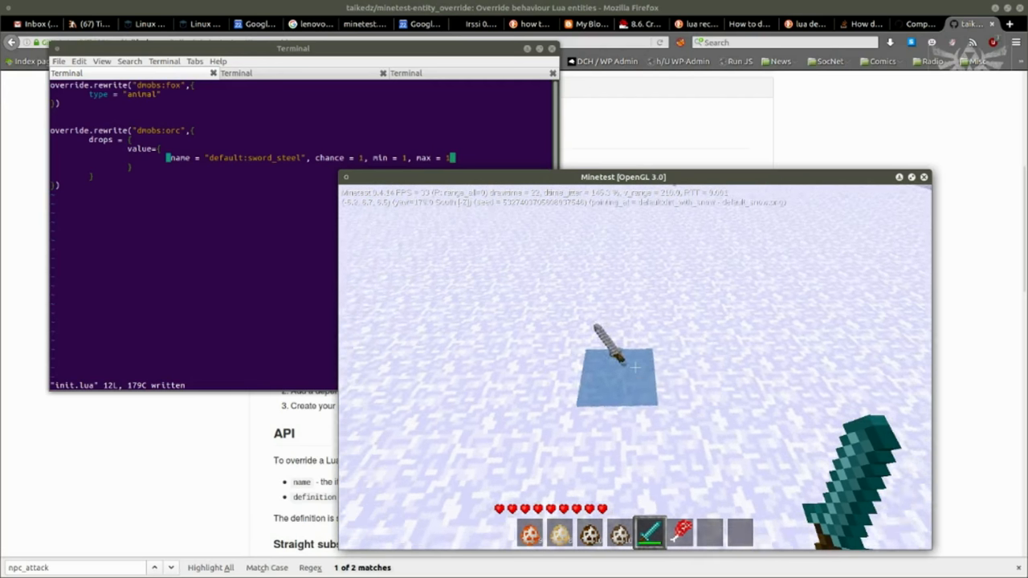
key(Escape)
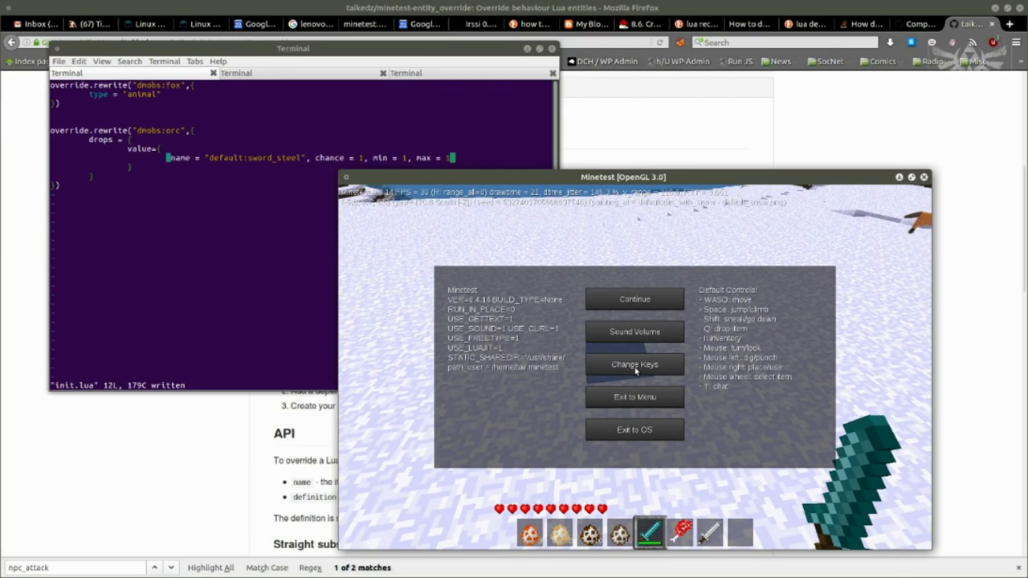
click(634, 397)
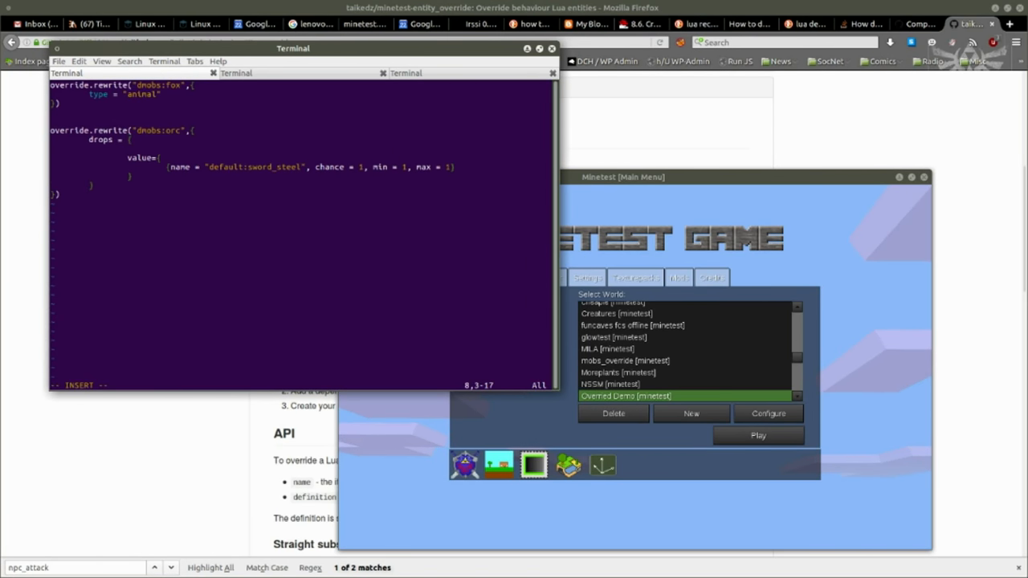
Add tableorder="append" to the orc's drops table and save init.lua.
text(tabl)
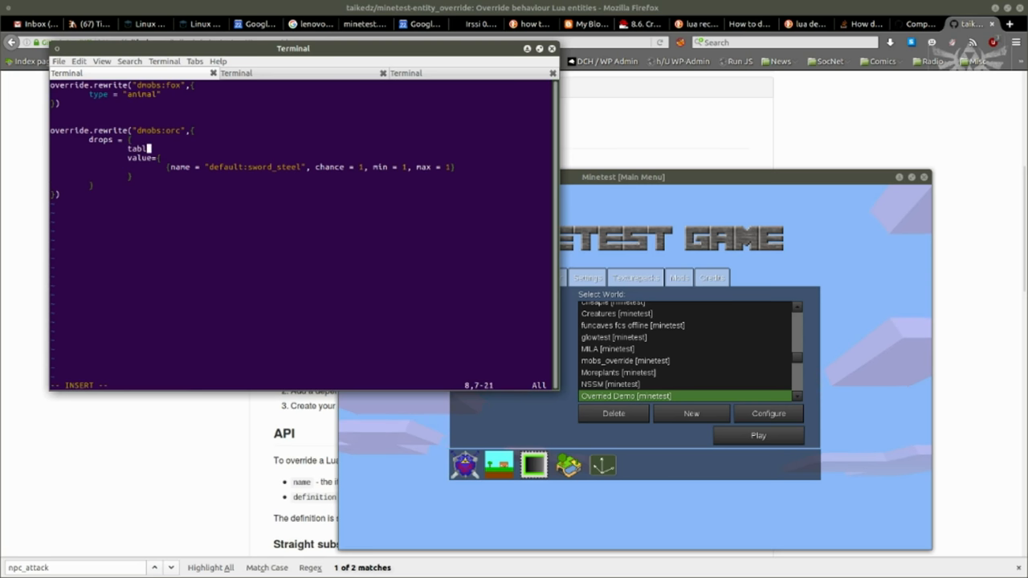
text(eorder)
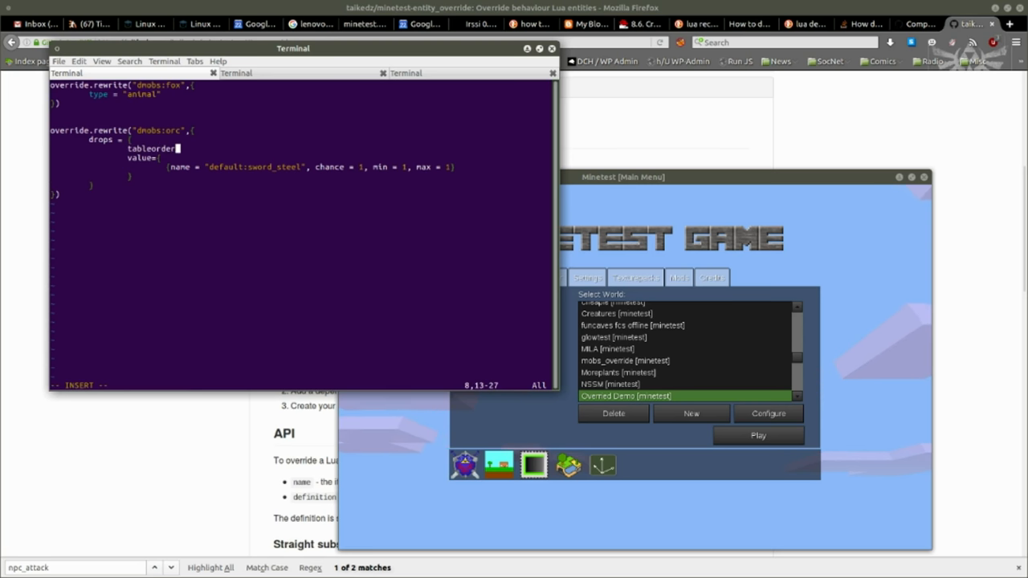
text(="",)
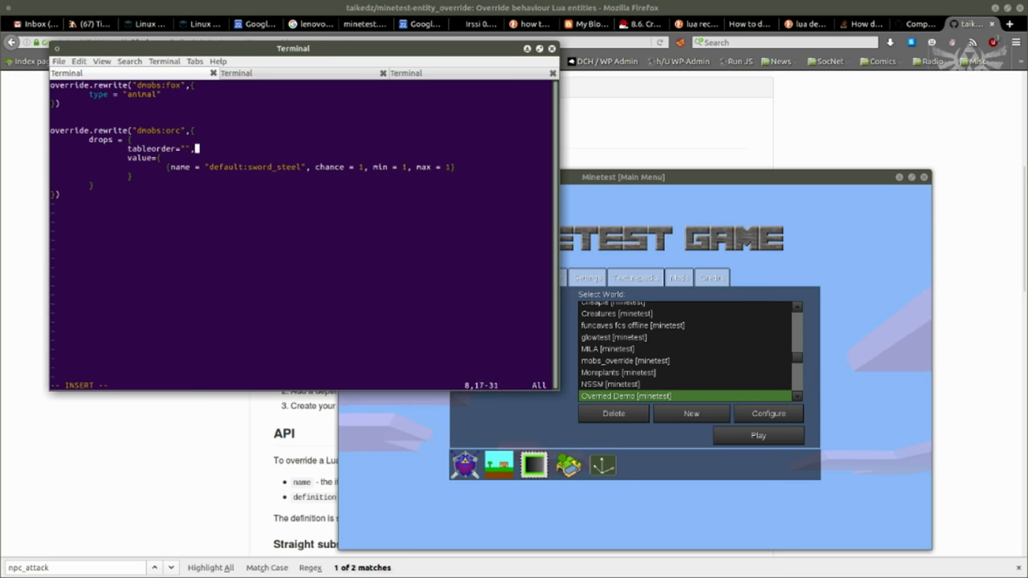
text(append)
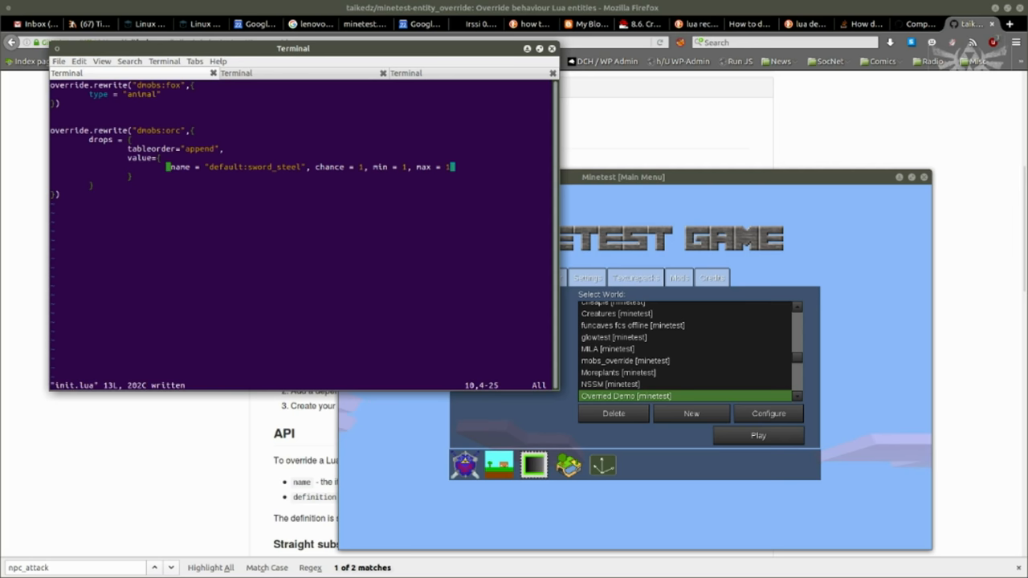
click(757, 434)
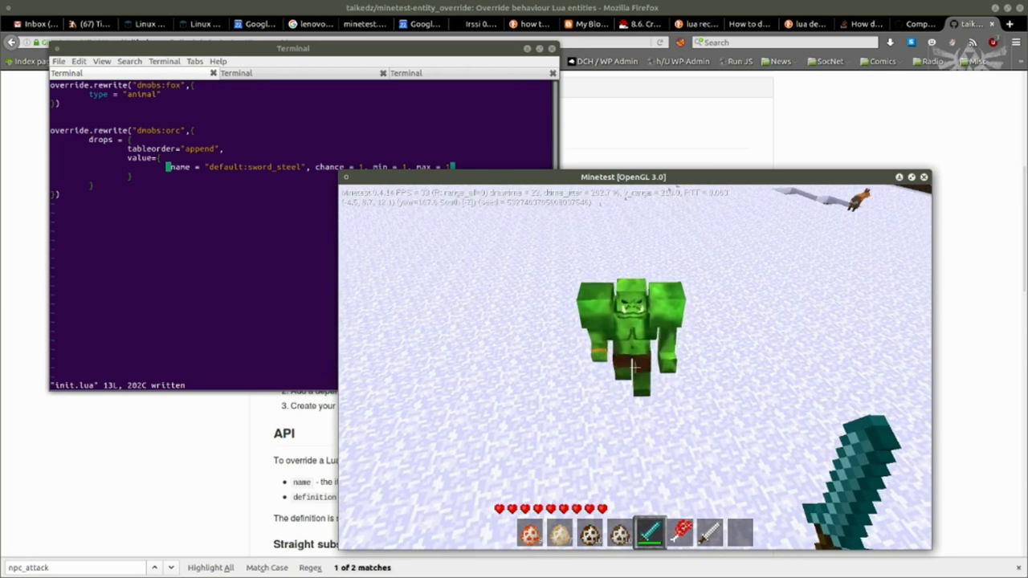
click(630, 337)
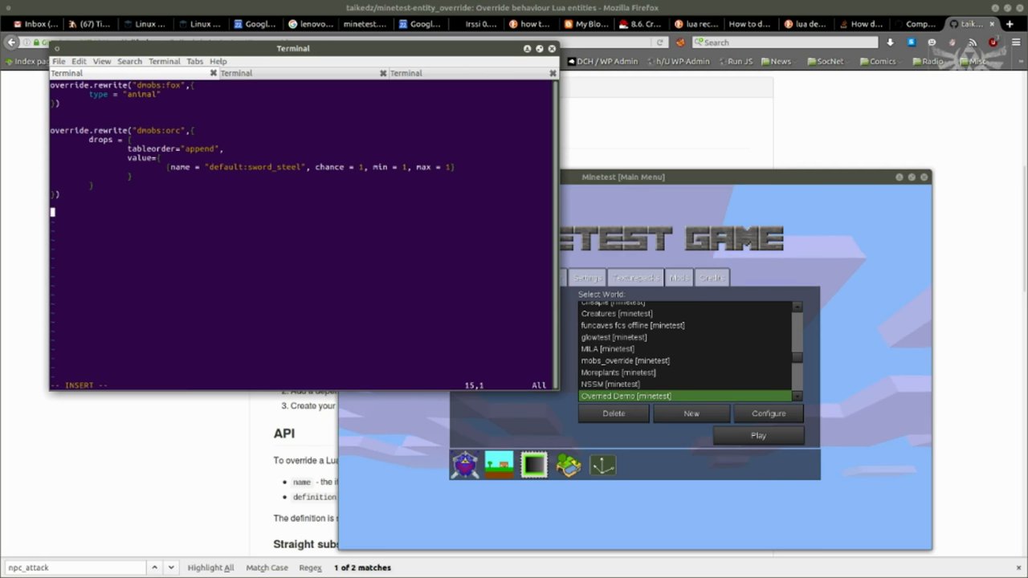
Start an override.rewrite for dmobs:hedgehog with type "npc".
text(override)
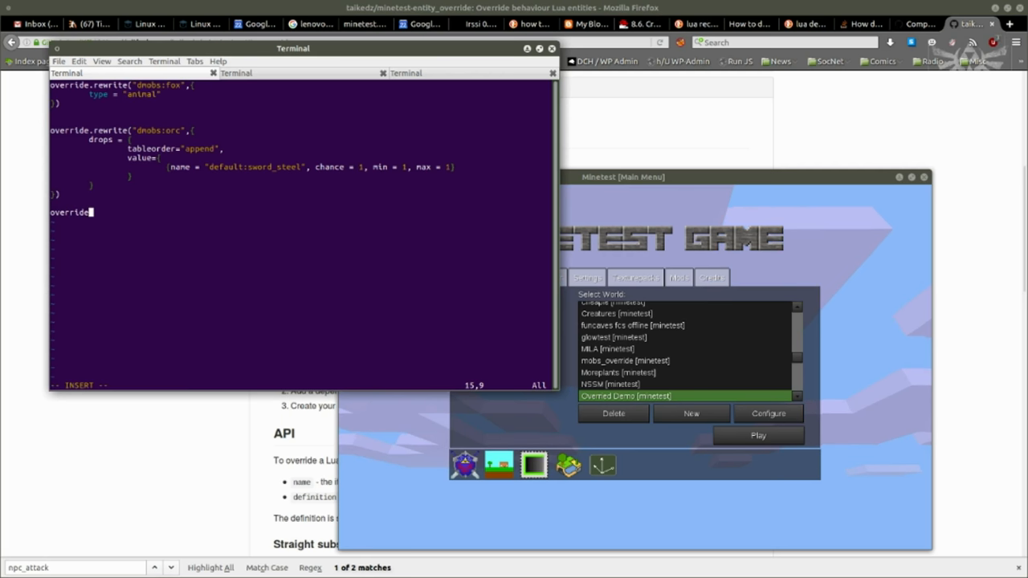
text(.)
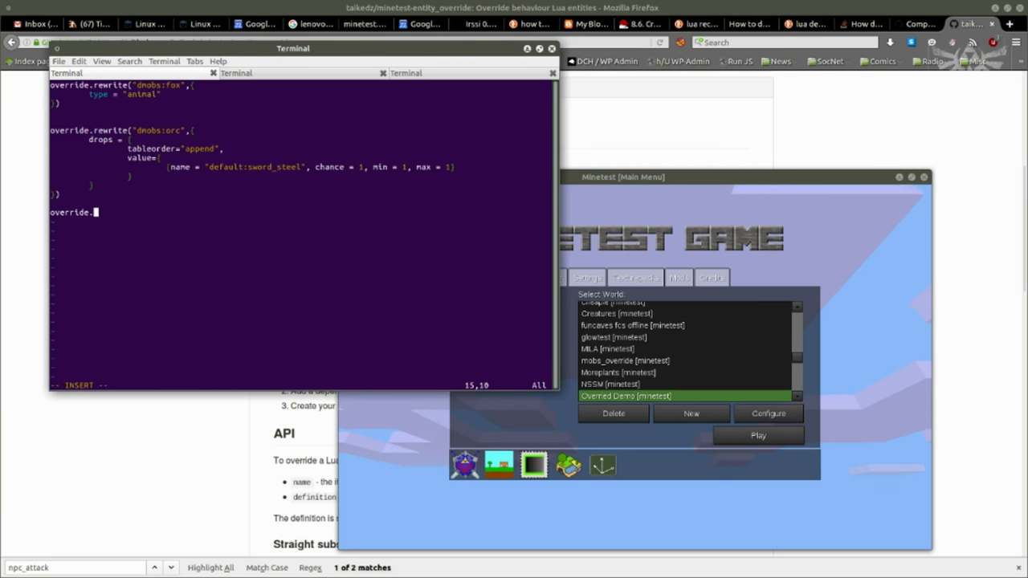
text(rewrite("dmobs:hedgehog",{)
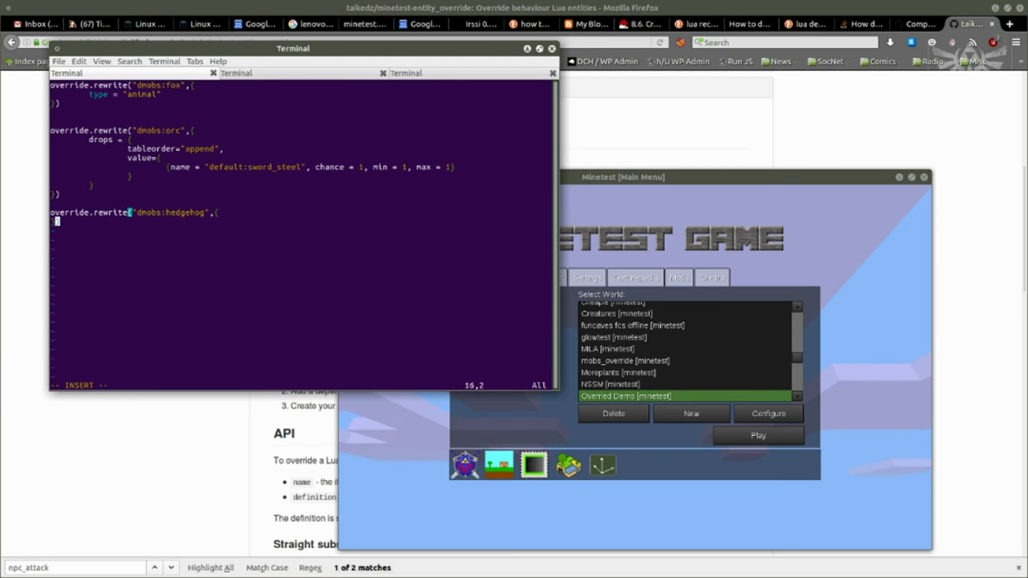
text(ty)
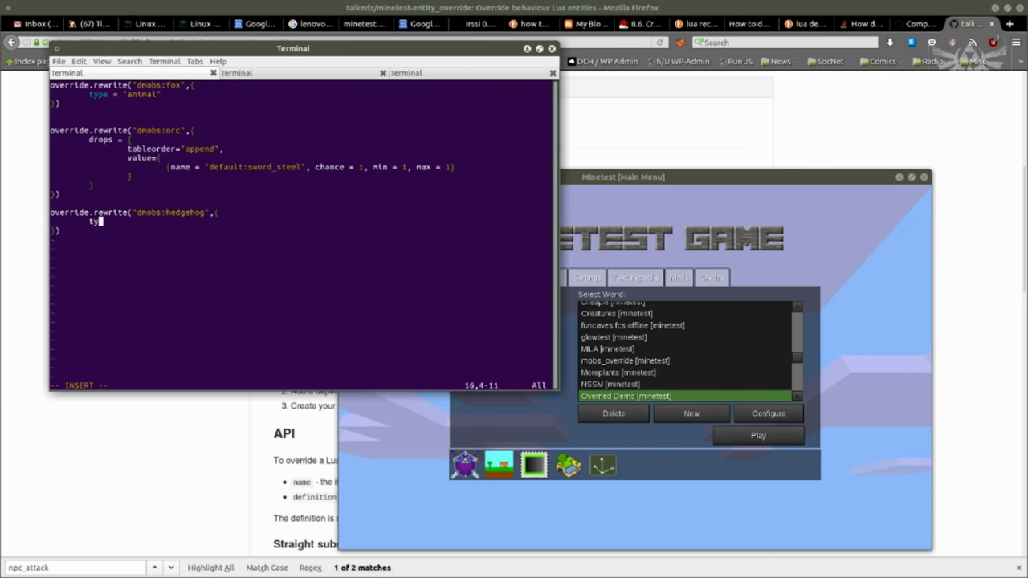
text(type = "np)
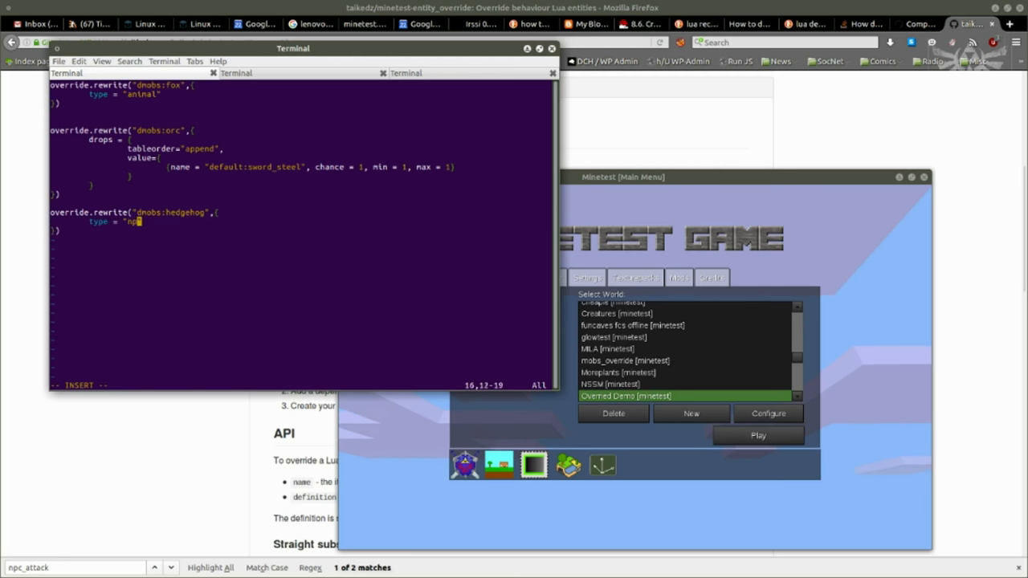
text(c",)
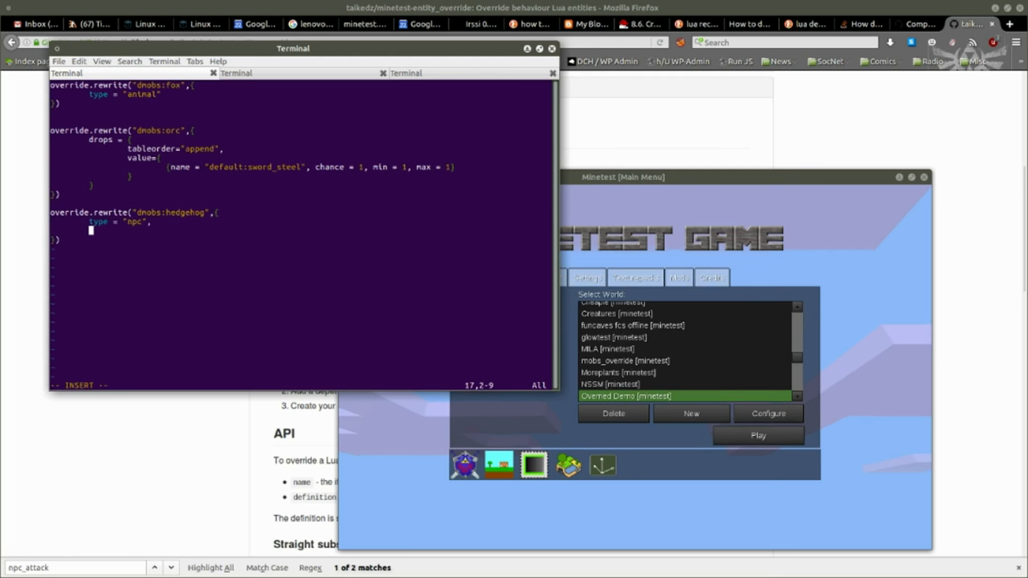
Give the hedgehog damage 5, attack_type "dogfight", attacks_monsters true and hp_max 20.
text(damage = 5)
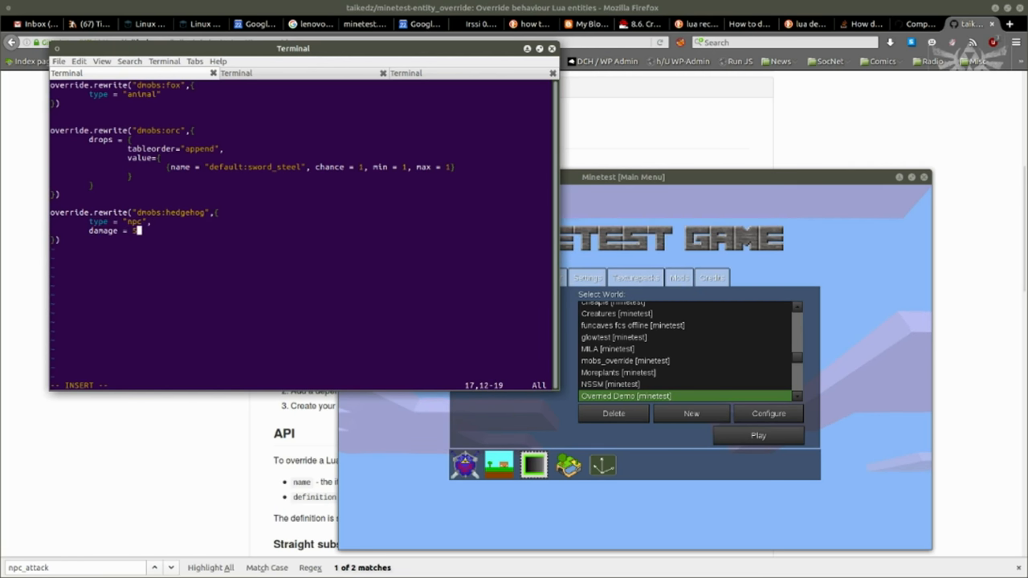
text(5)
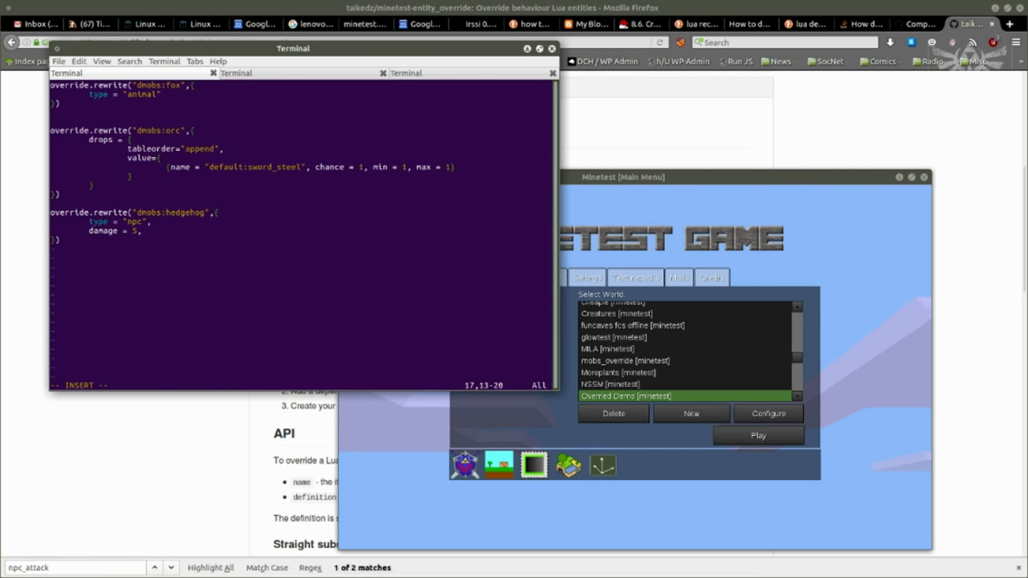
text(attack_type)
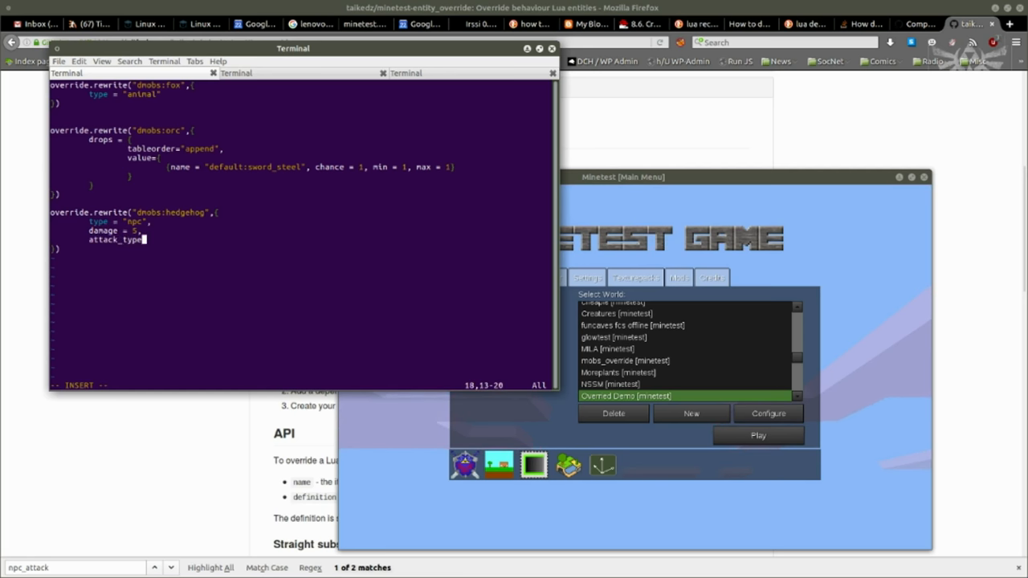
text(= "dogfight",)
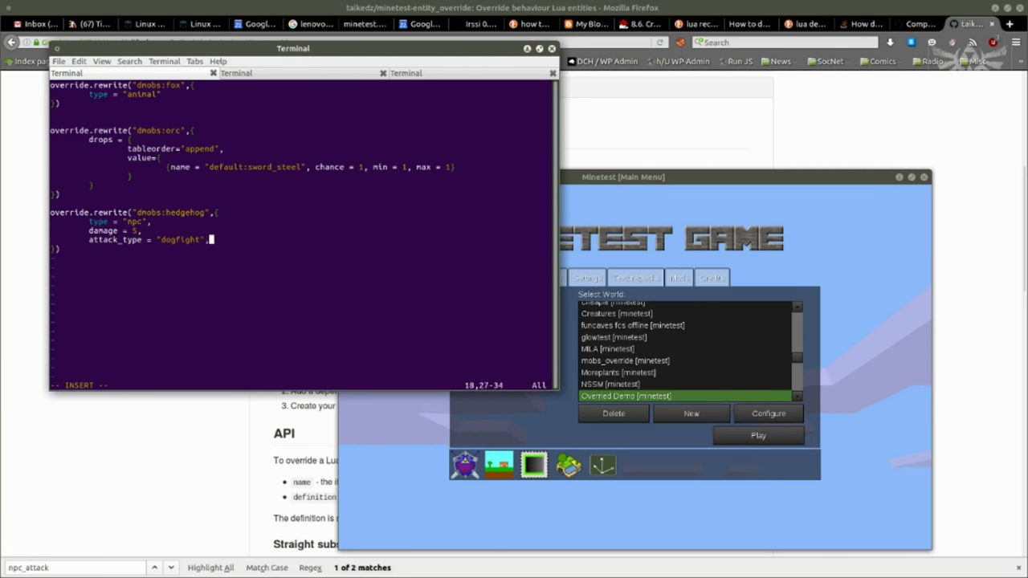
key(Return)
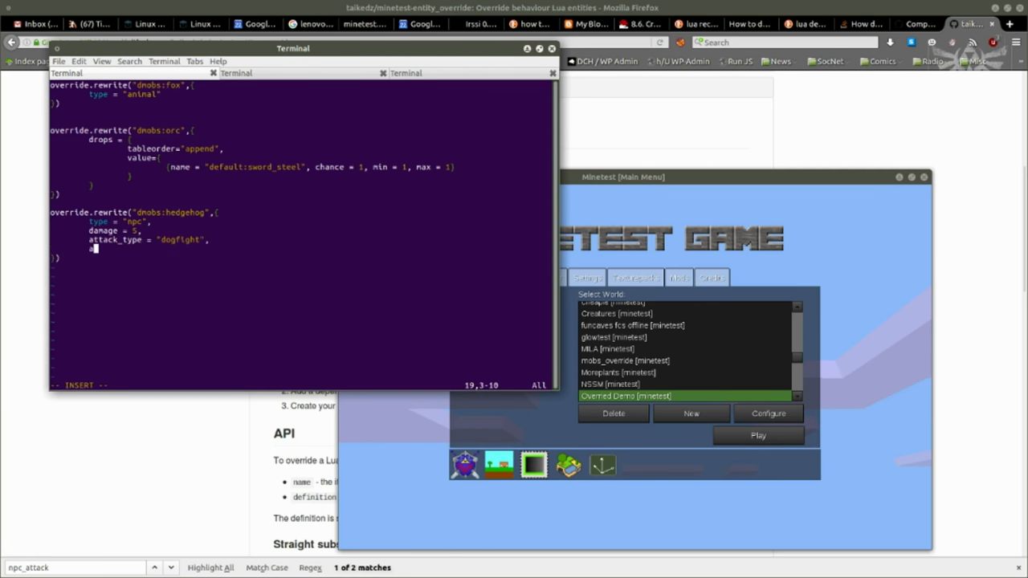
text(attacks_n)
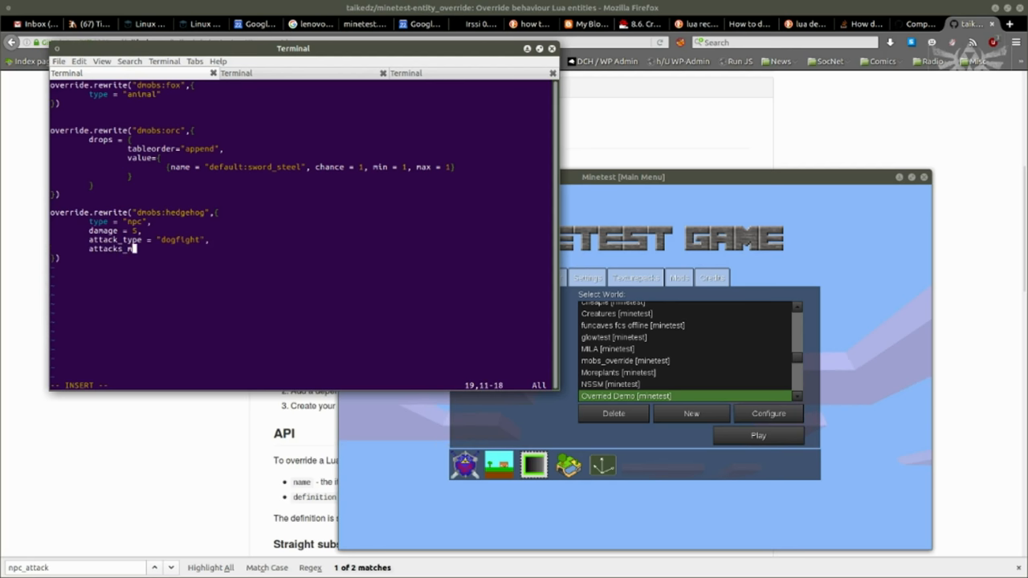
text(onsters =)
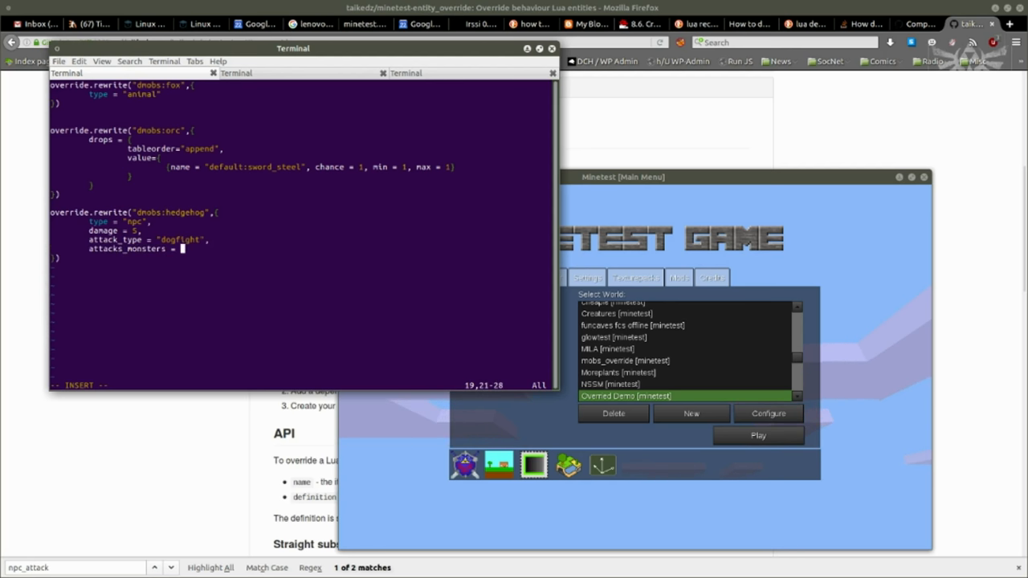
text(true,)
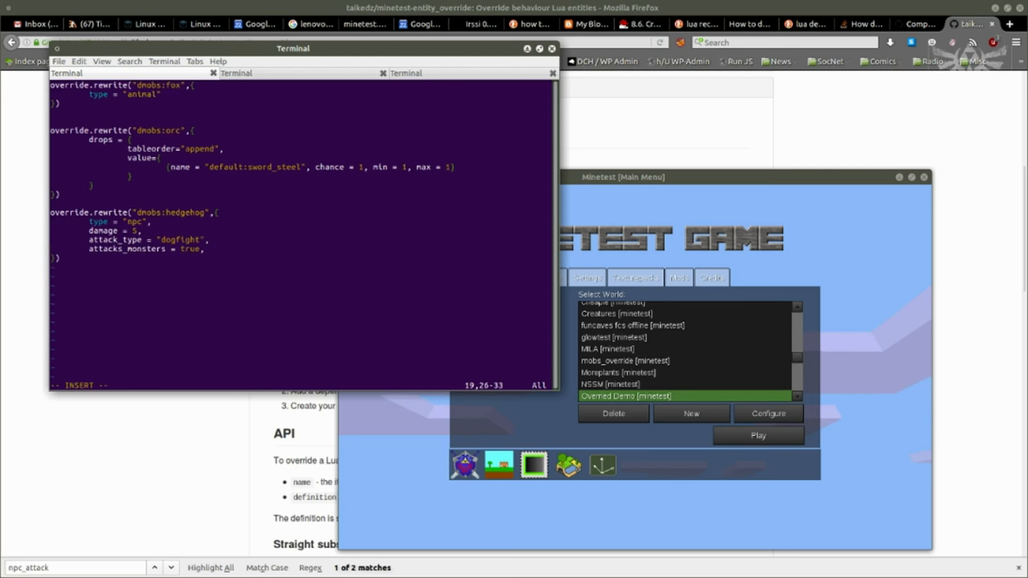
text(hp)
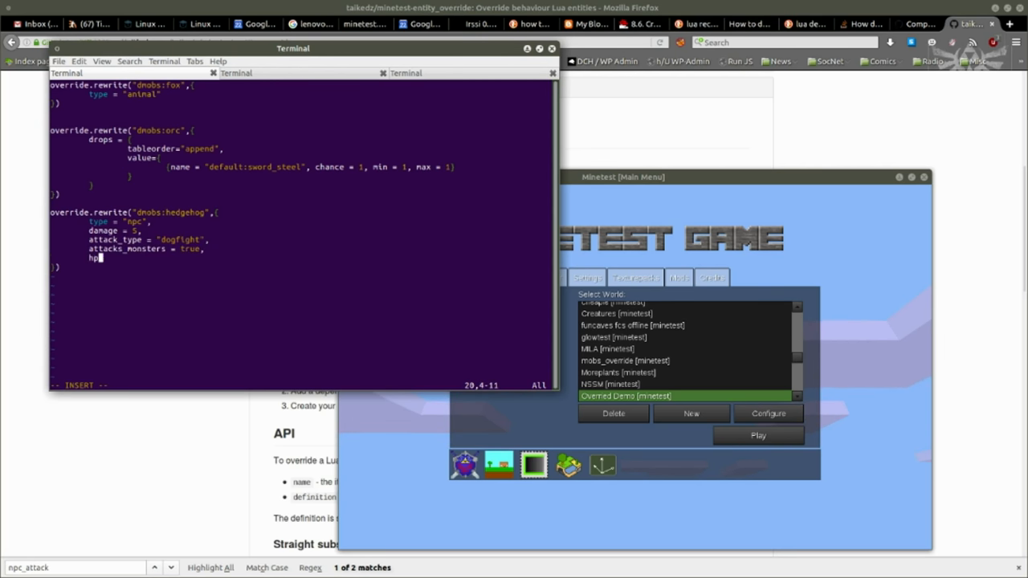
text(_max)
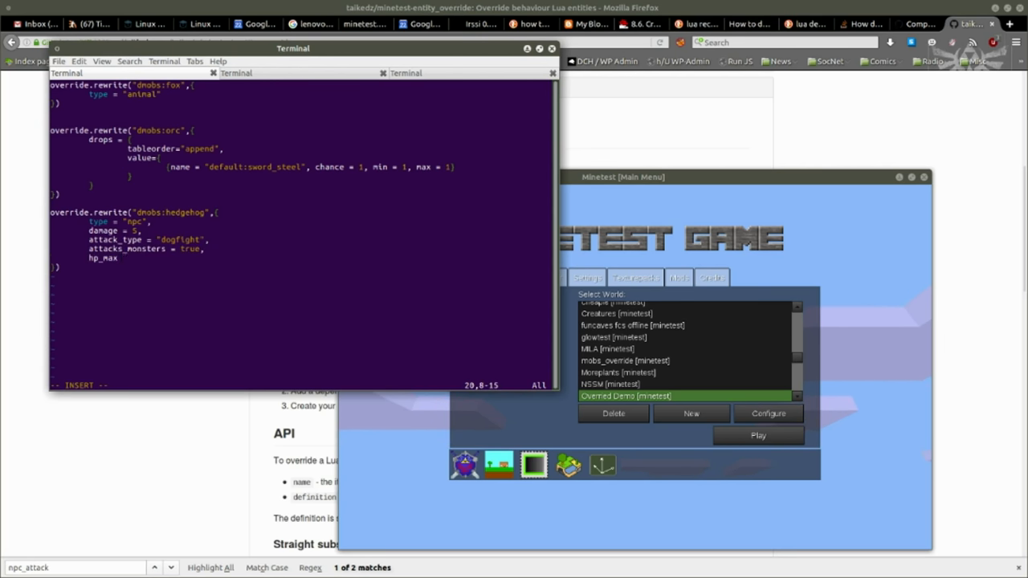
text(= 20,)
text(hp_min=16,)
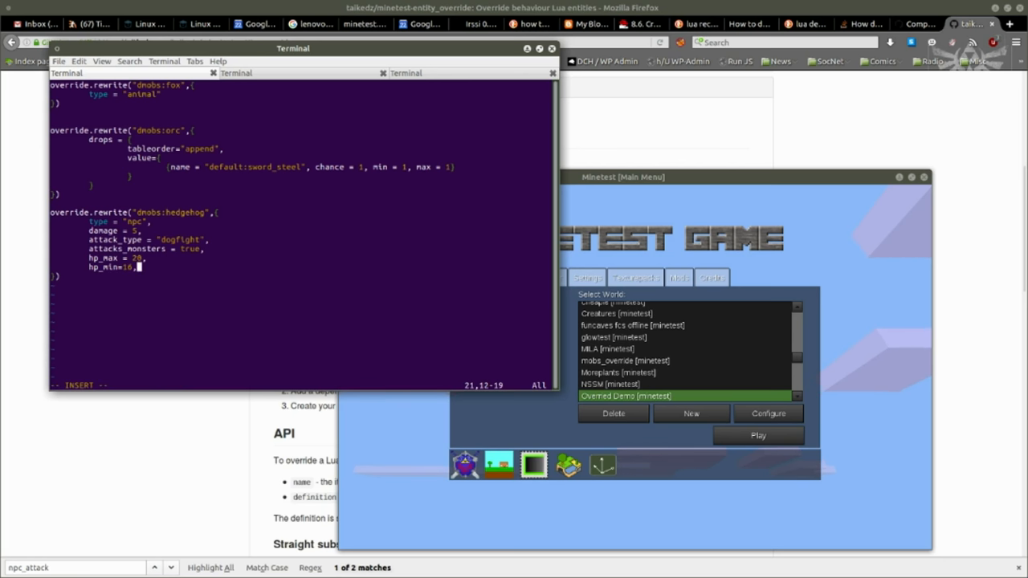
Add an on_rightclick handler to the hedgehog using fchain_type "before" and fchain(self, clicker).
text(on_rightclick = {)
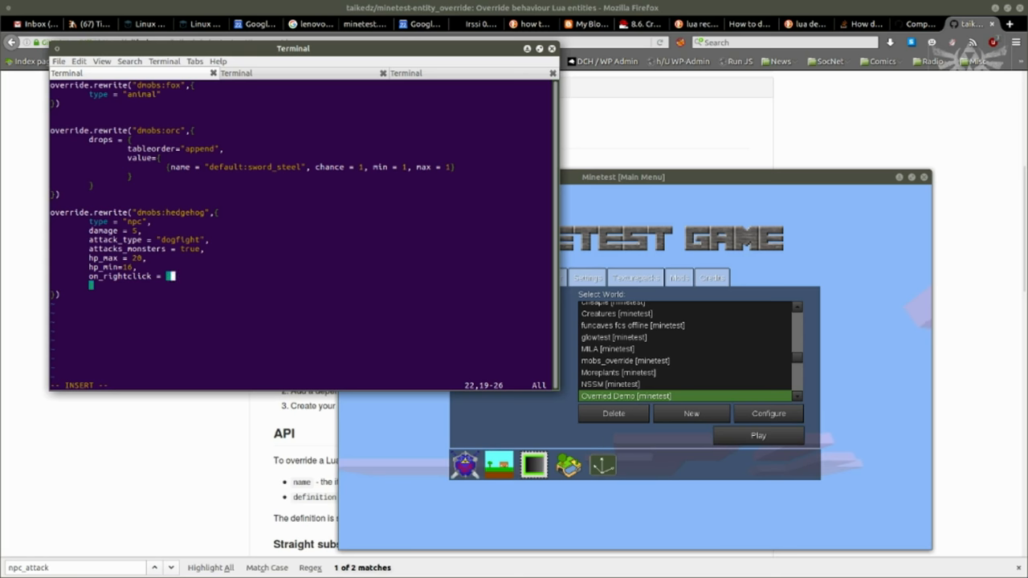
key(Return)
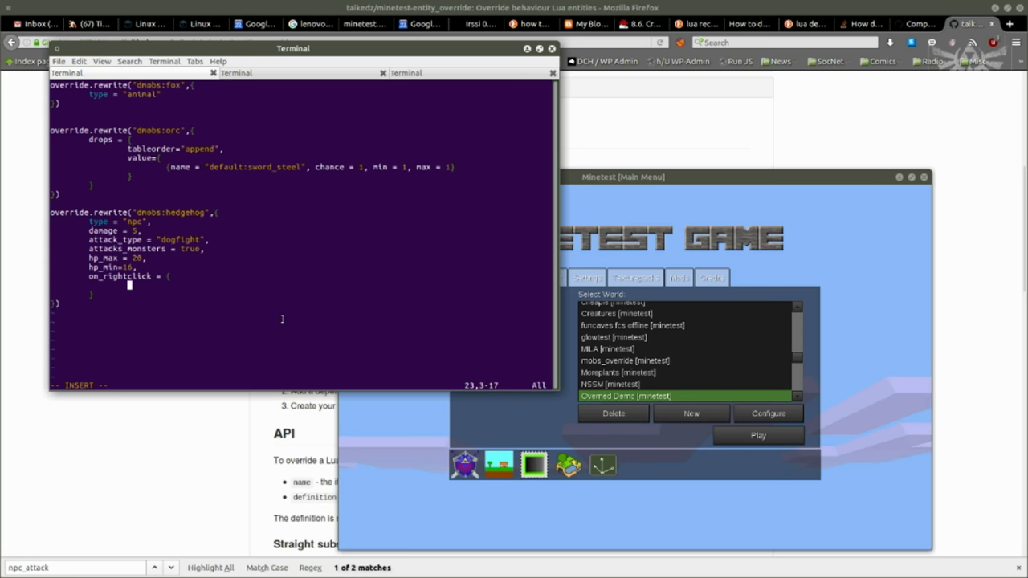
text(fca)
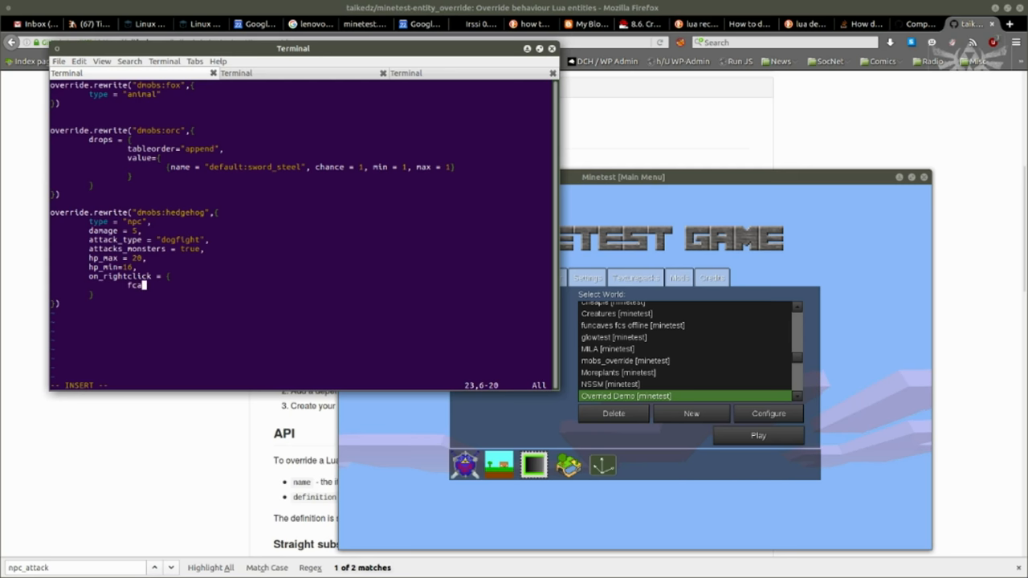
text(hain_type =)
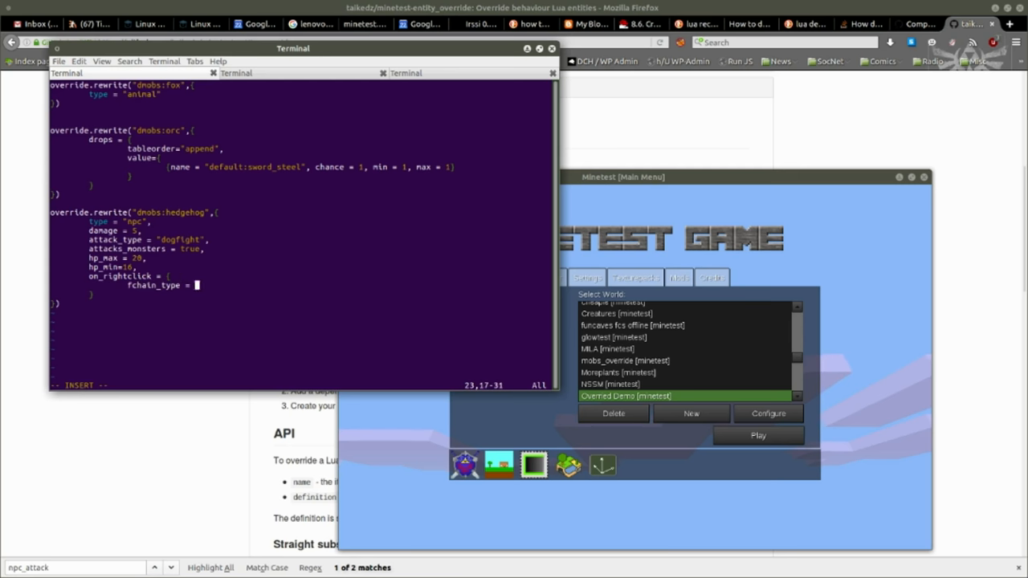
text(")
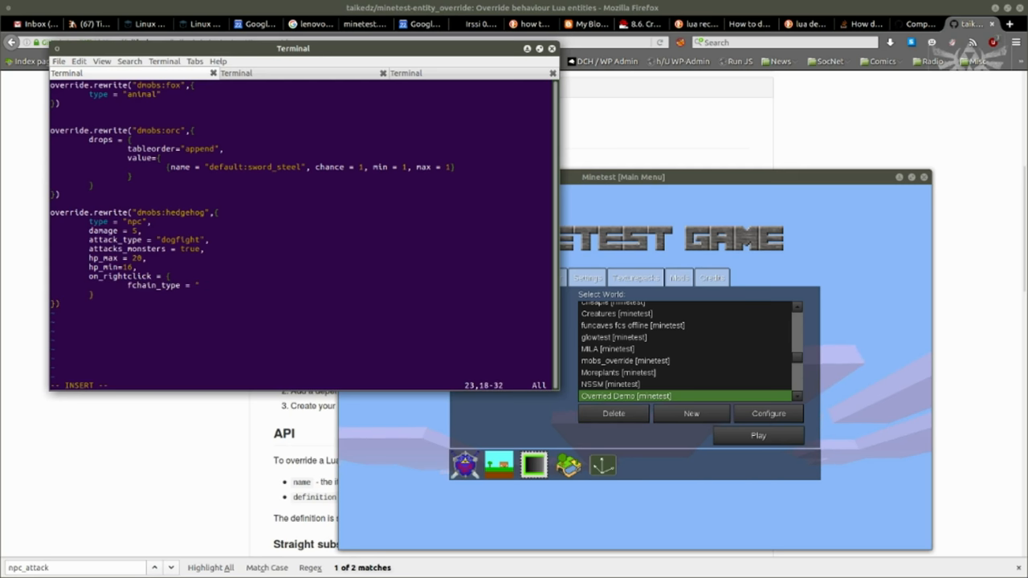
text(before",)
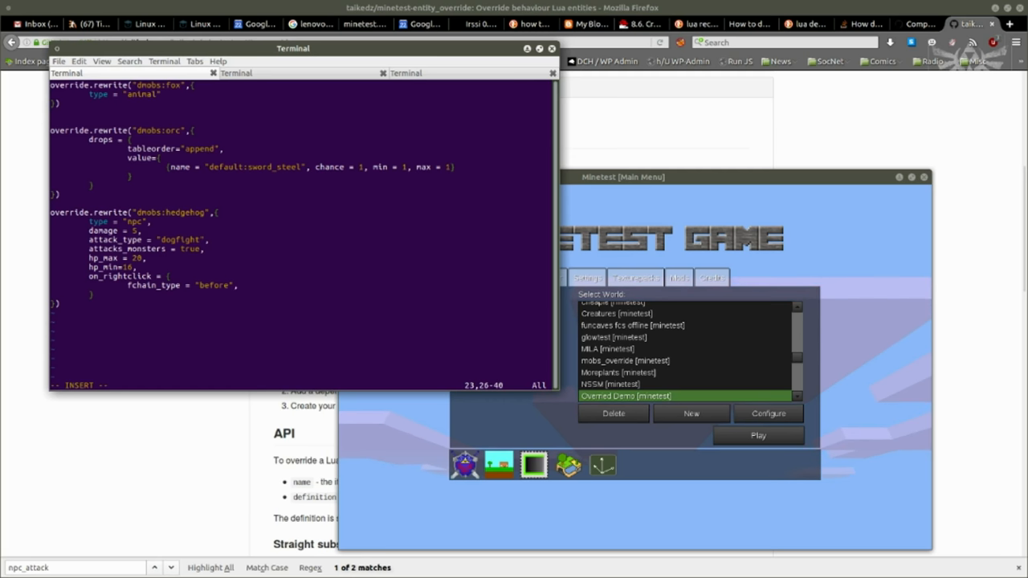
text(fchain_func = function)
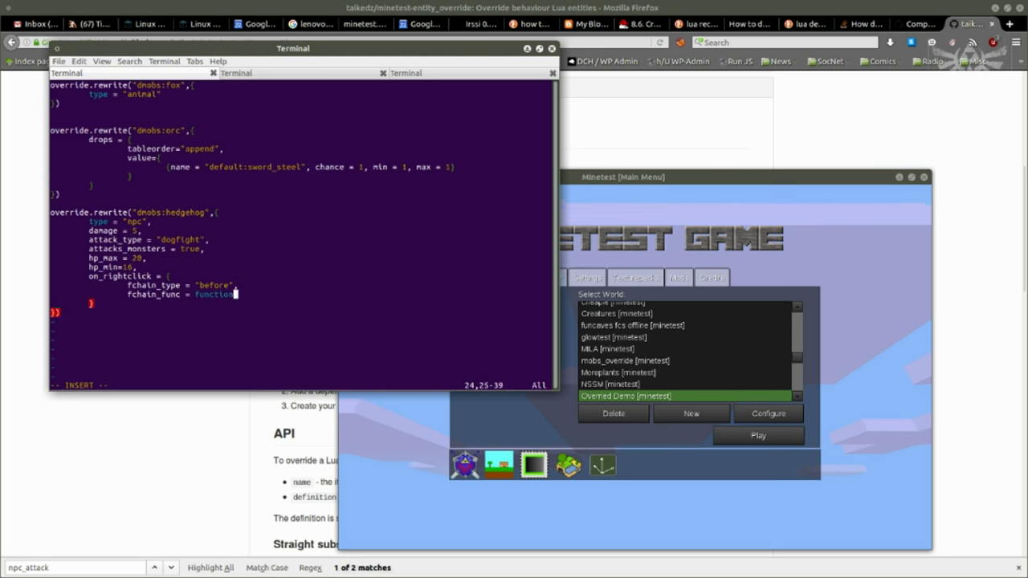
text((self)
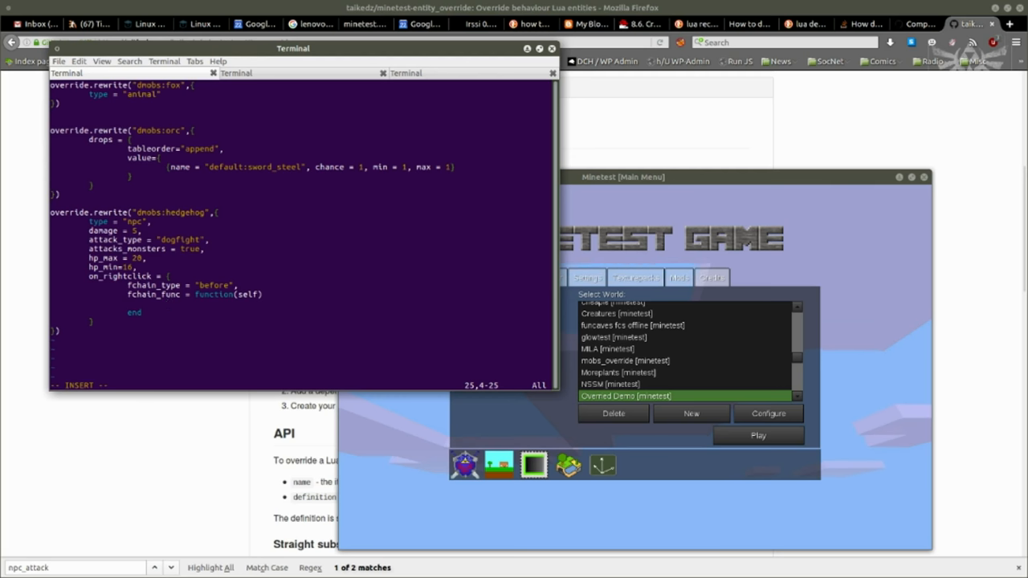
Make the handler chat "I am a hedgehog - I eat" followed by a dump, returning true.
text(minetest.)
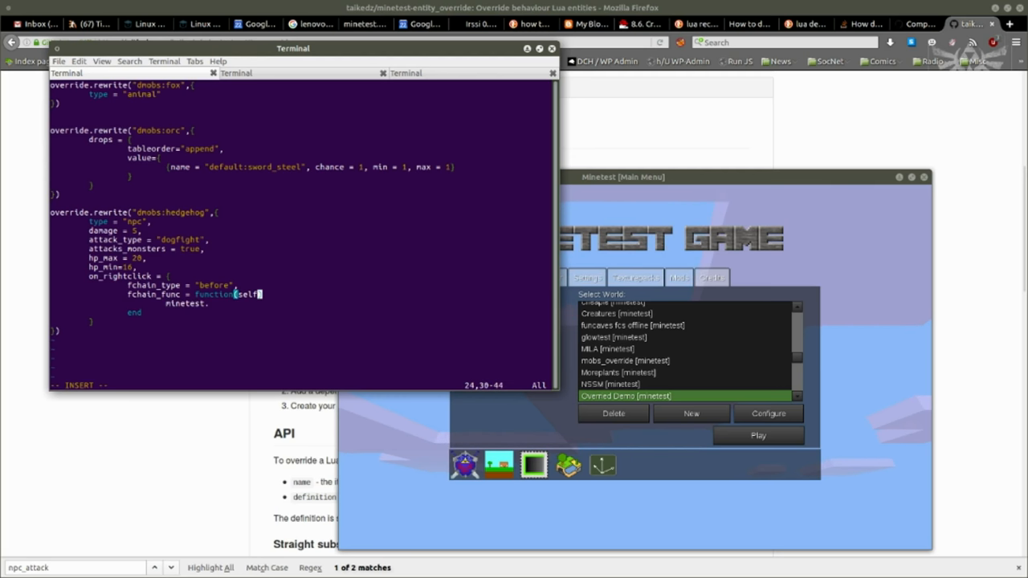
text(,clicker))
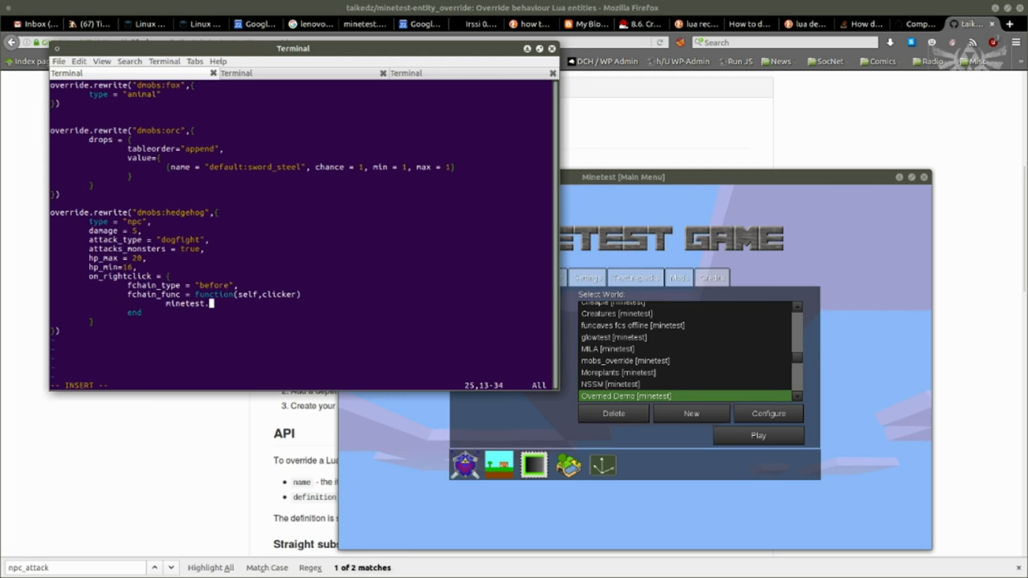
text(se)
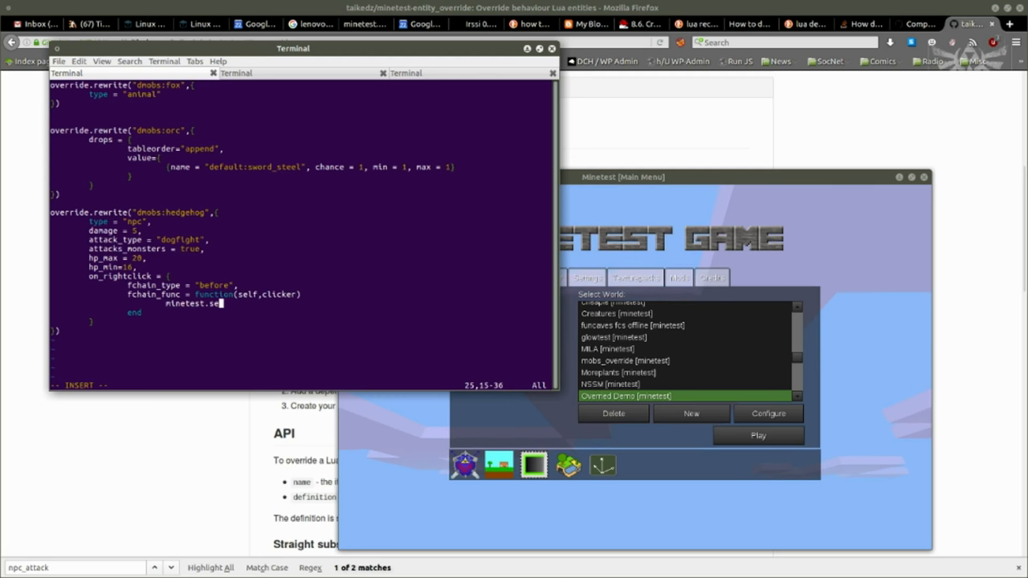
text(hat_send_player()
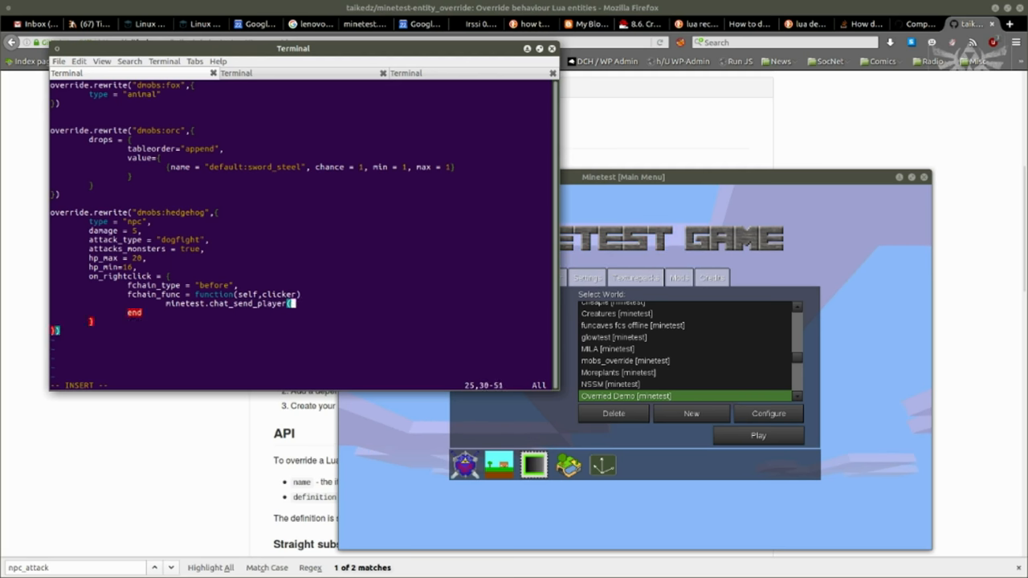
text(clicker:)
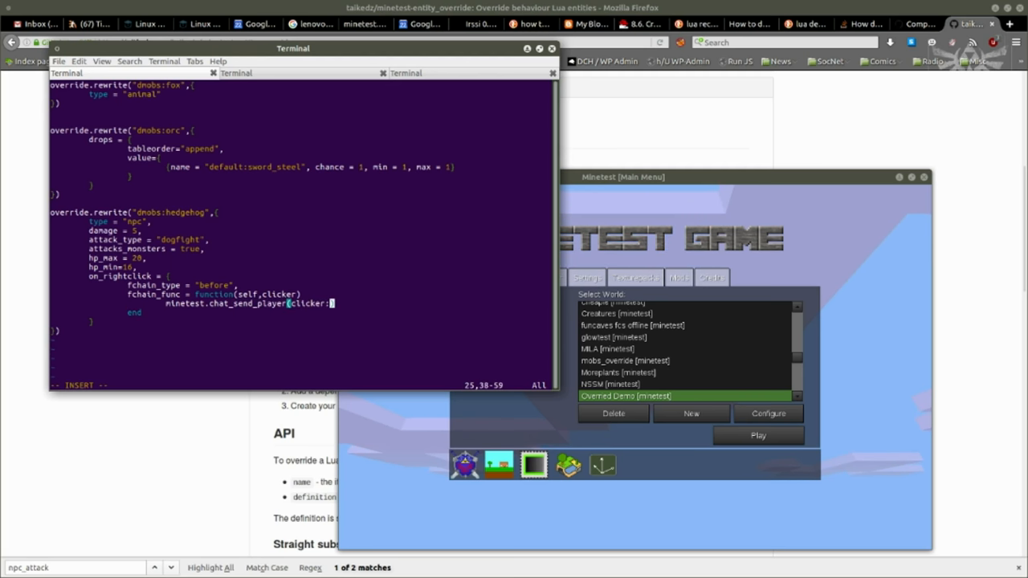
text(get_player)
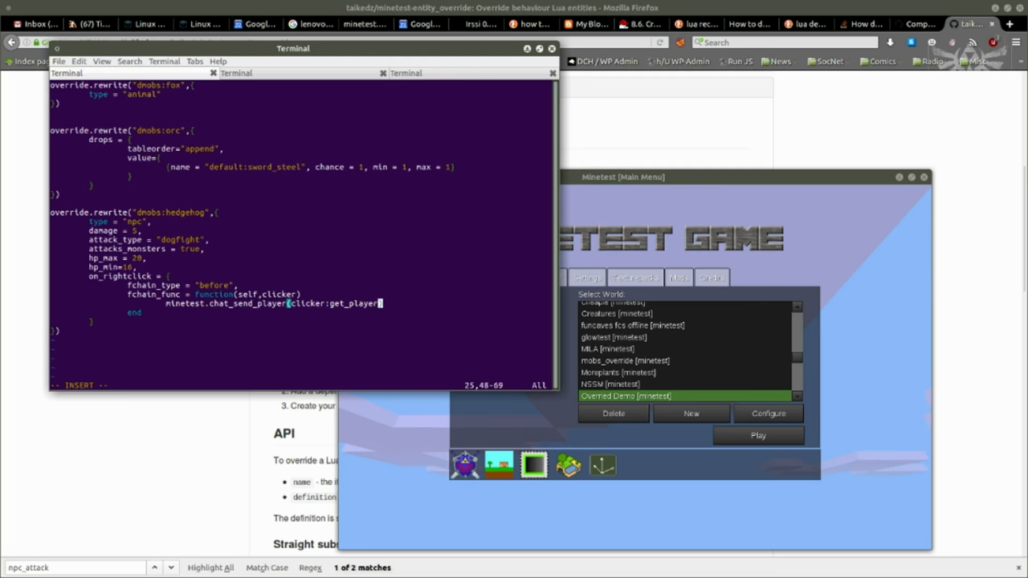
text(_name(),"))
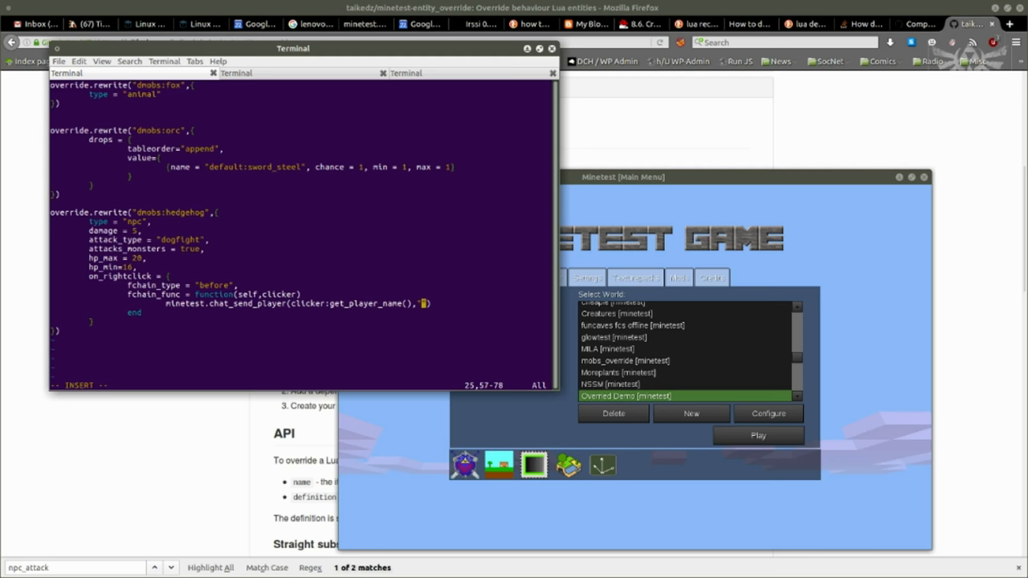
text(I am a hedgehog)
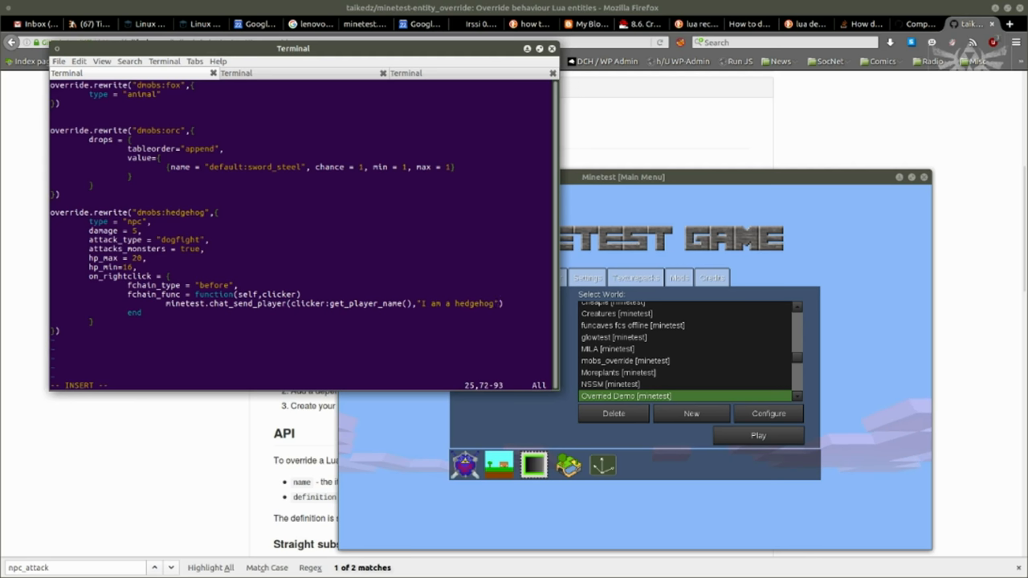
text(- I eat)
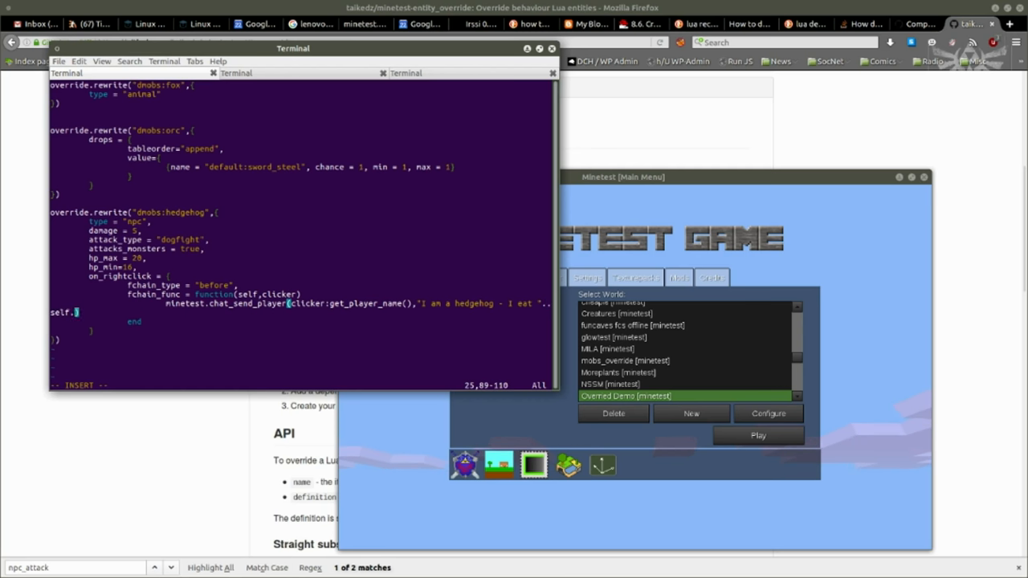
text(f)
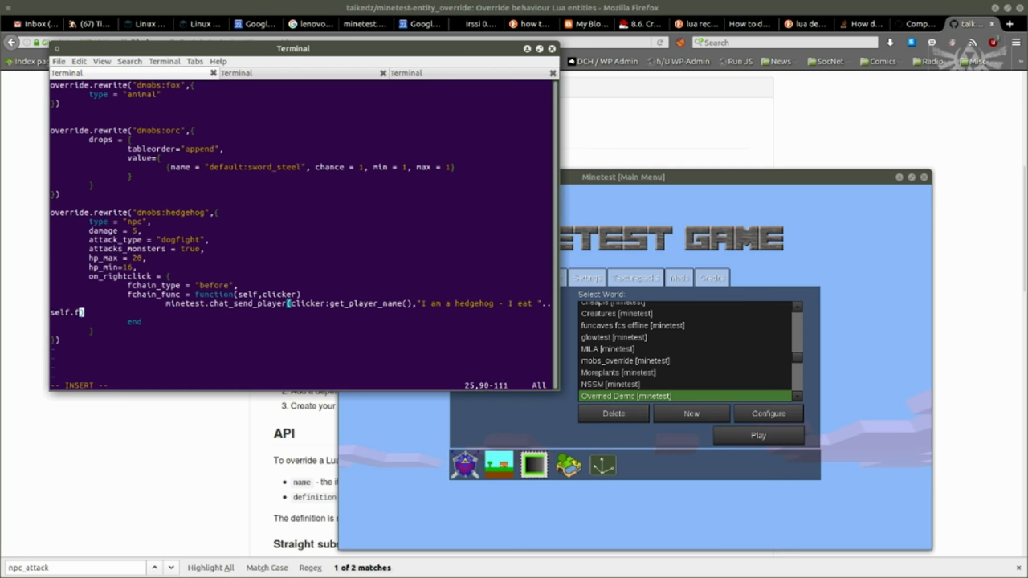
text(ollows)))
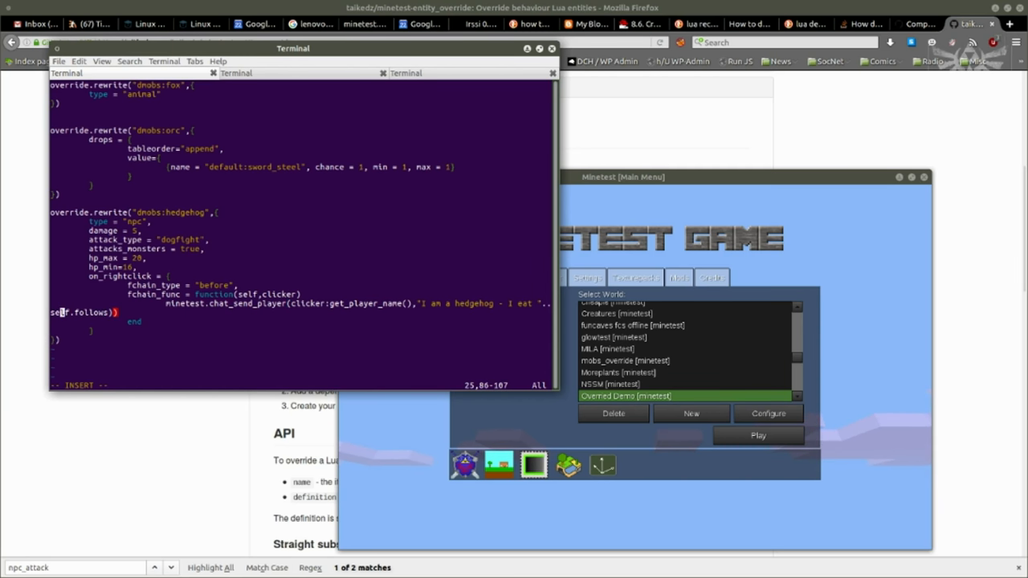
text(dump()
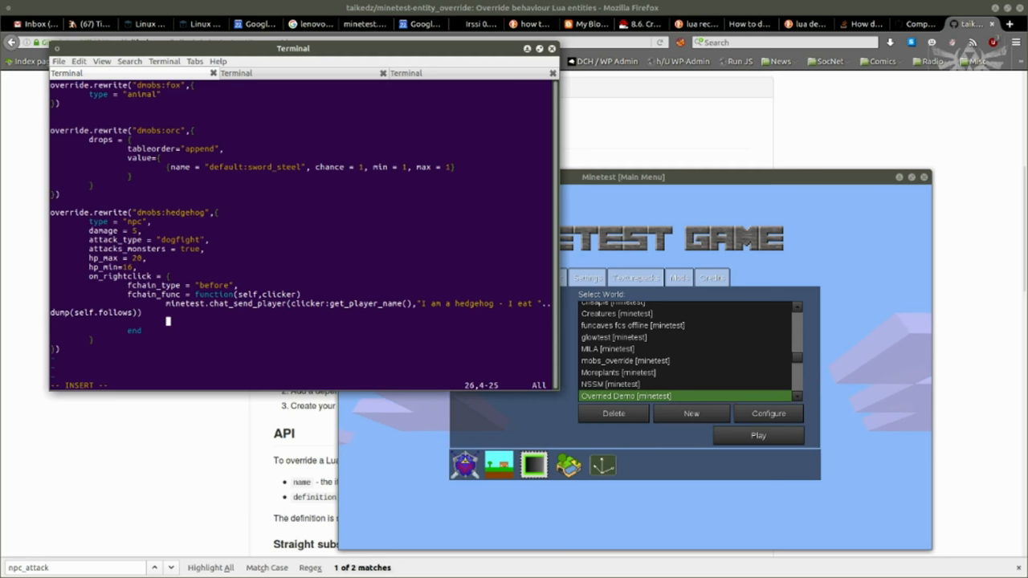
text(return true)
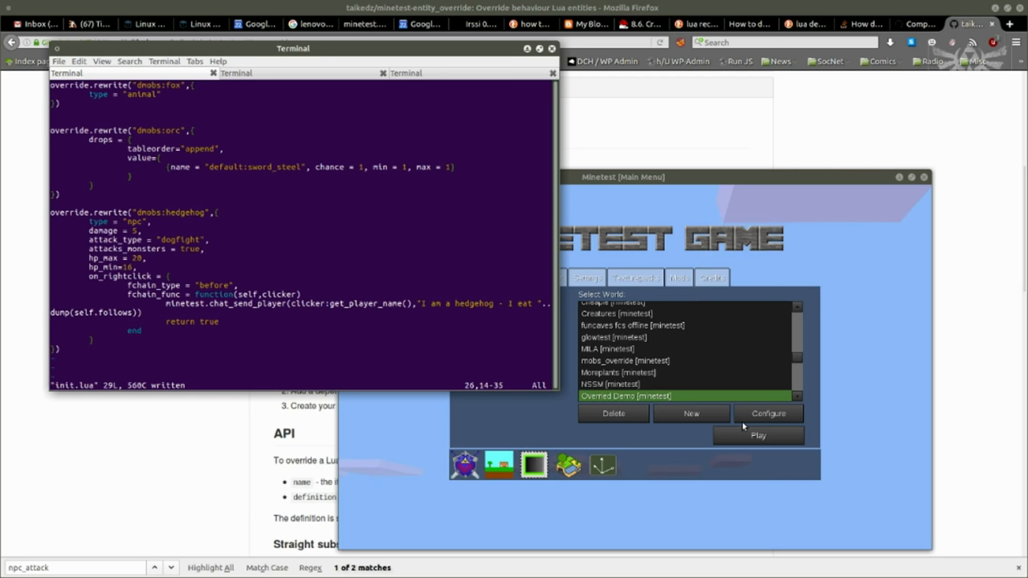
Launch the Overrided Demo world, spawn dmobs:hedgehog to test it, then exit to menu.
click(757, 435)
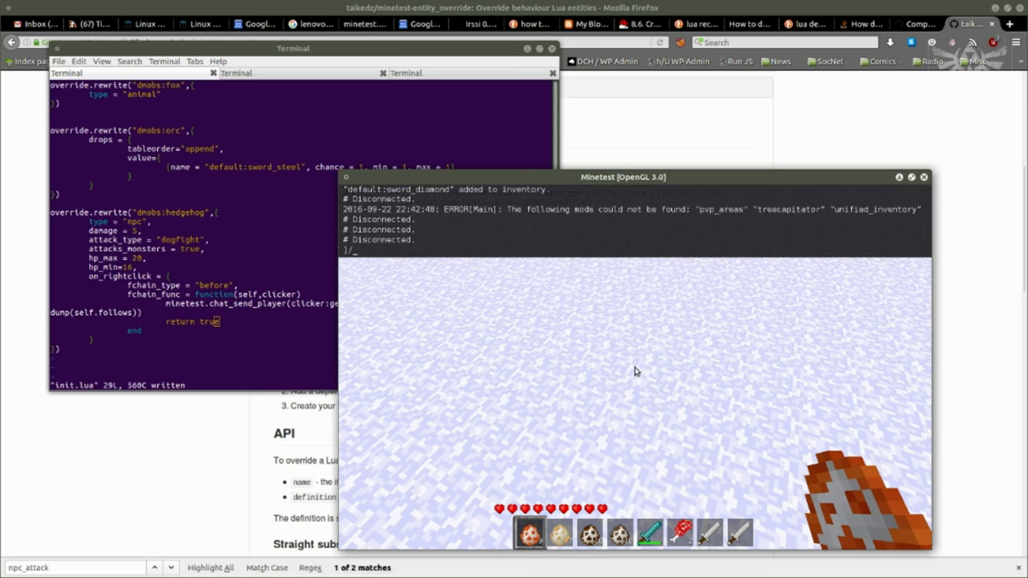
text(/spawnentity)
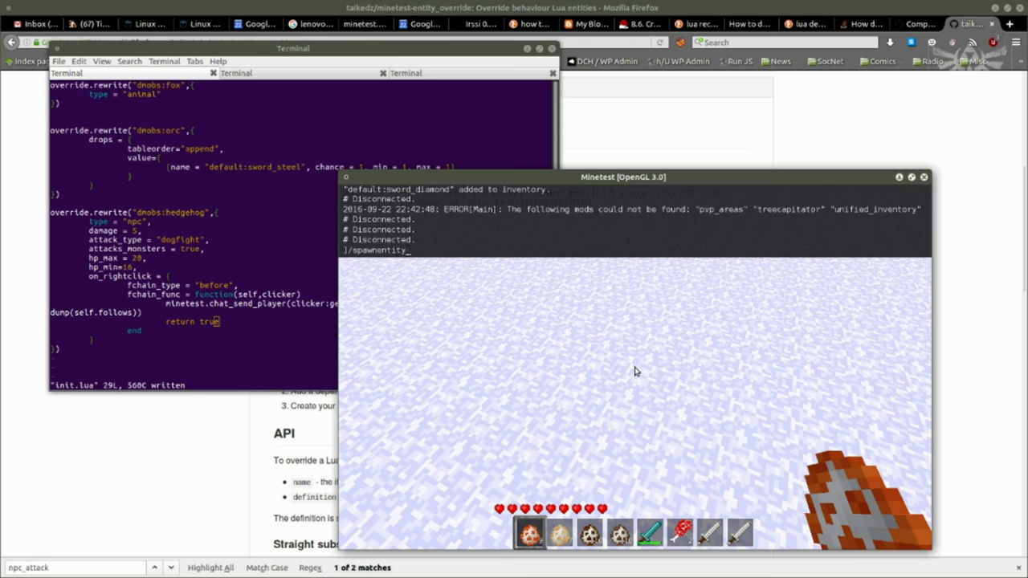
text(dmobs:h)
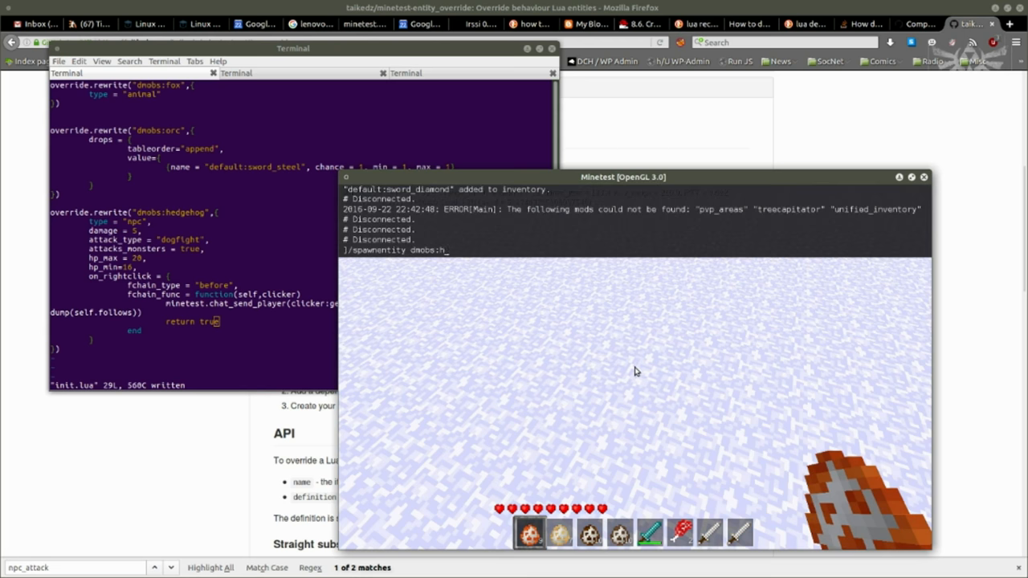
text(edgehog)
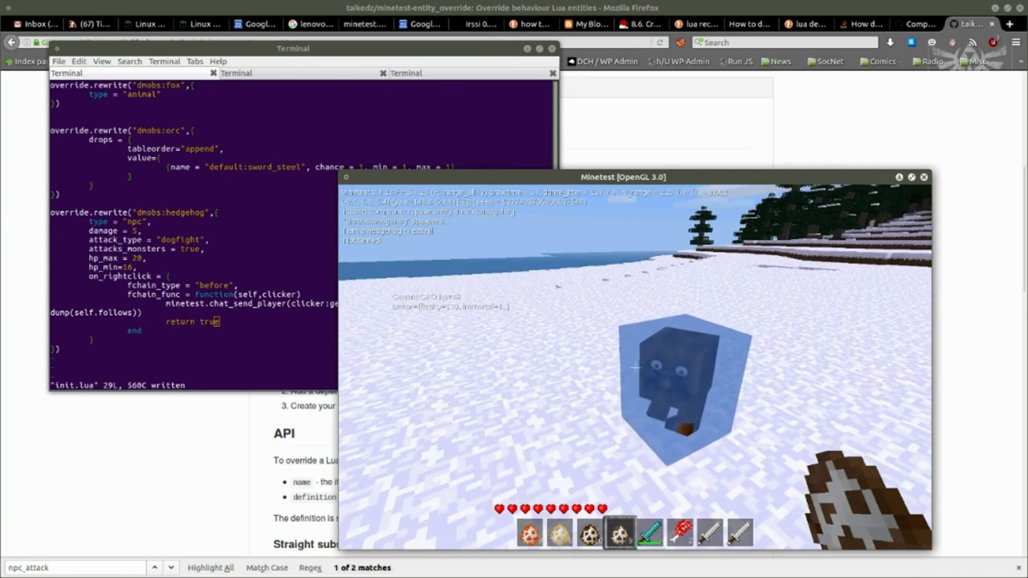
key(Escape)
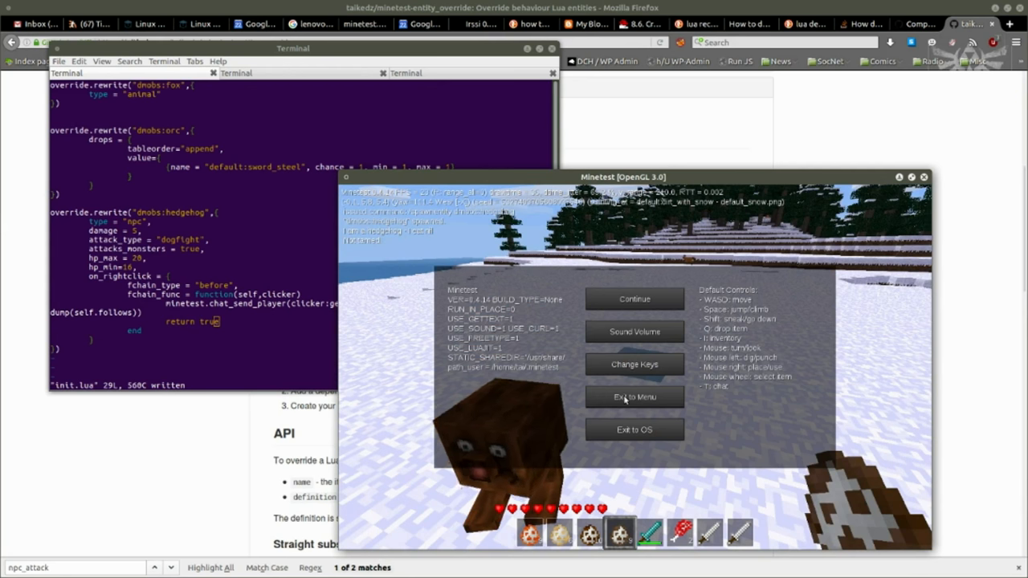
click(634, 396)
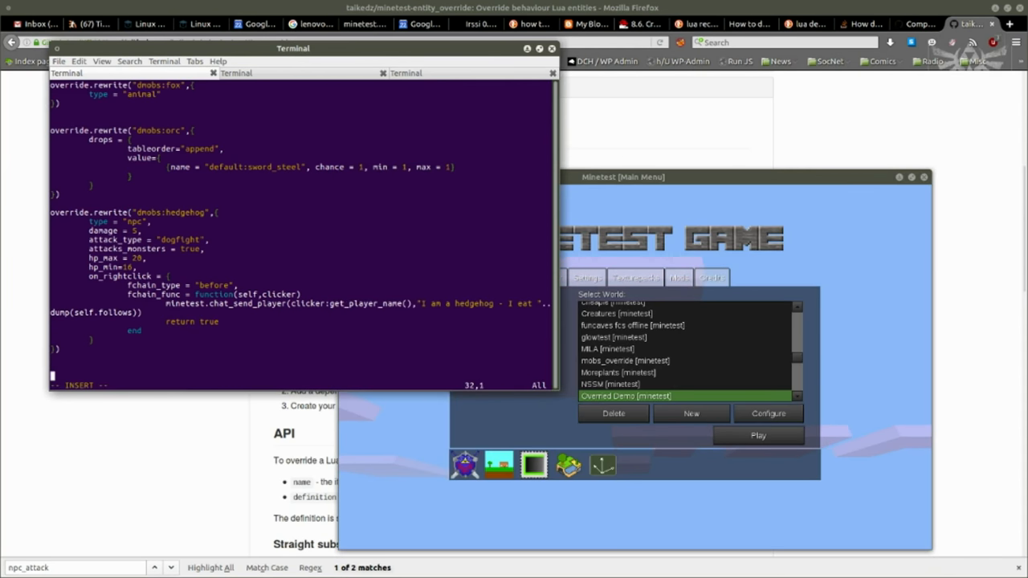
Clone dmobs:gnorm as mydmobs:gnorm_boss and set its type to "monster".
text(override.)
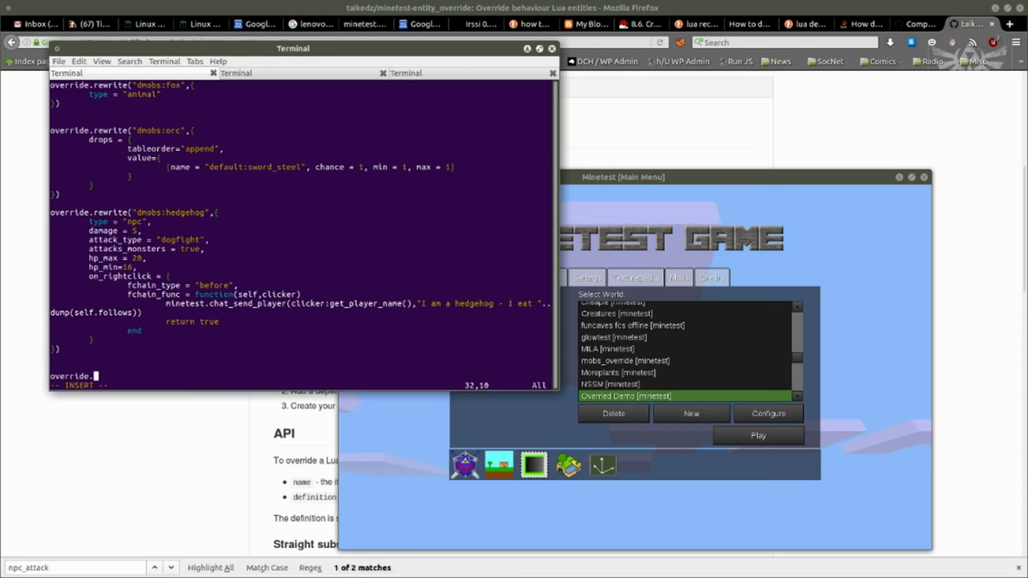
text(rewrite)
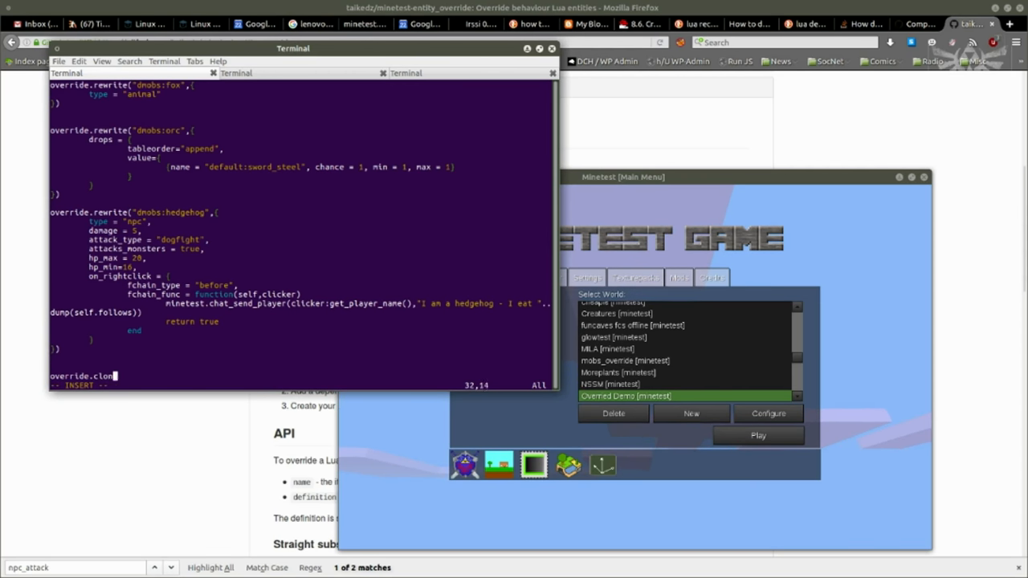
text(e("dnobs:)
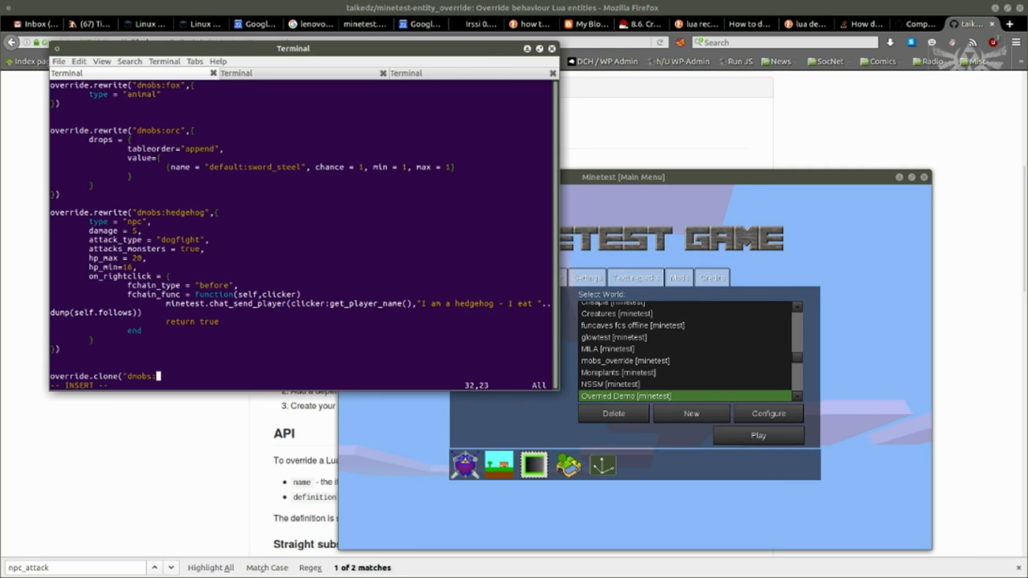
text(gnorm_boss",{)
text(type = ")
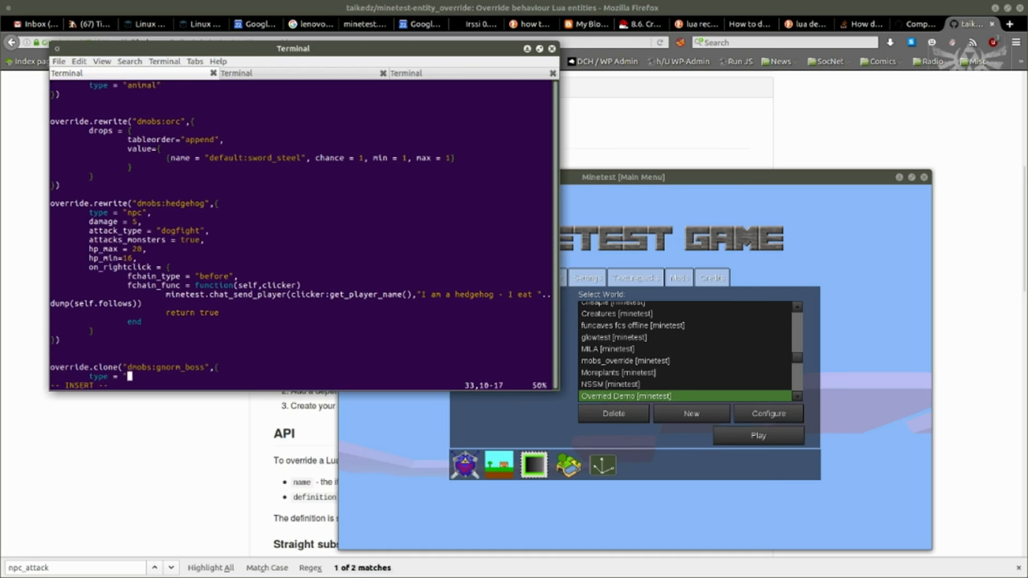
text(monster")
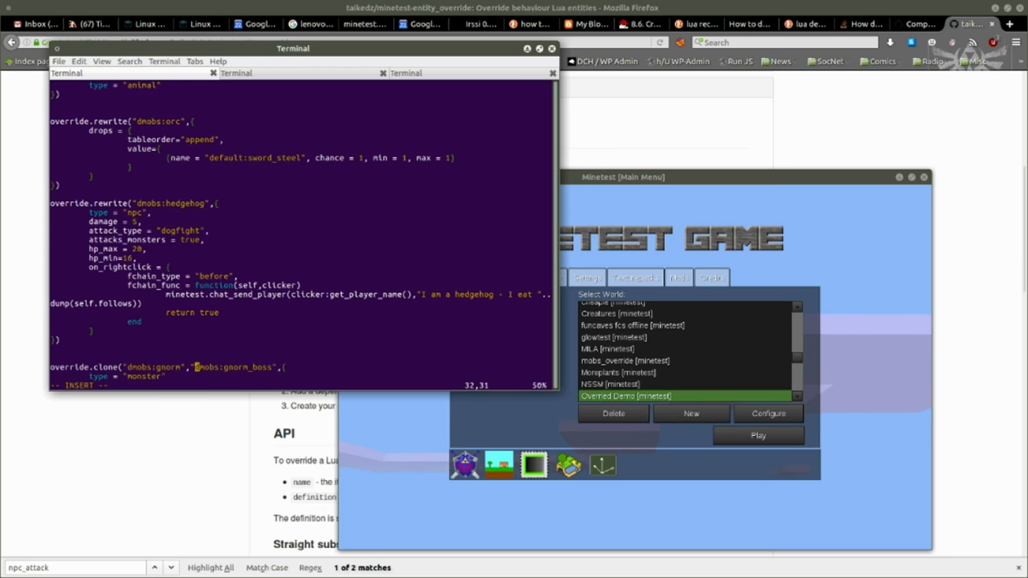
text(myd)
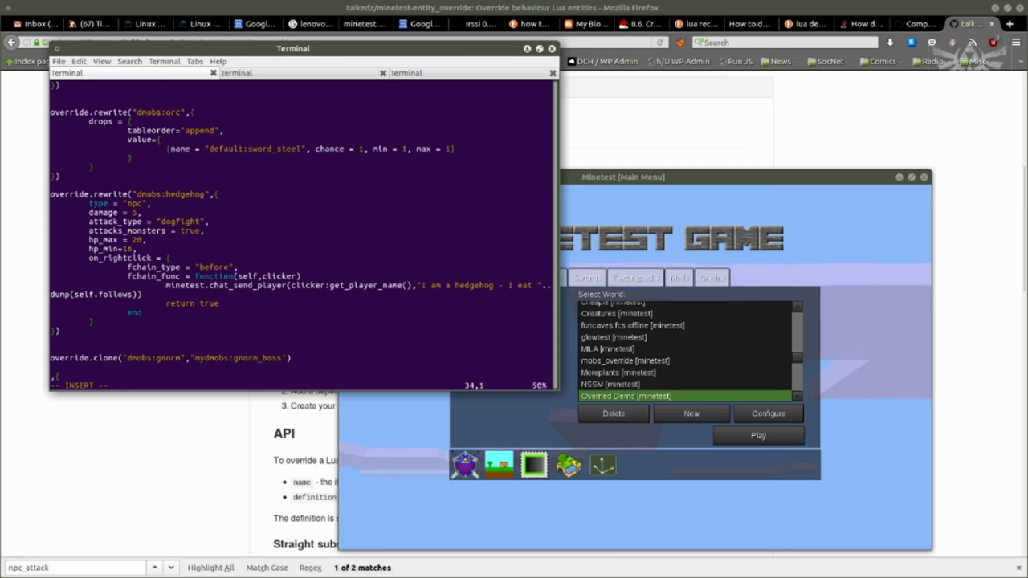
Rewrite mydmobs:gnorm_boss with visual_size doubled to x=2, y=2.
text(override.rew()
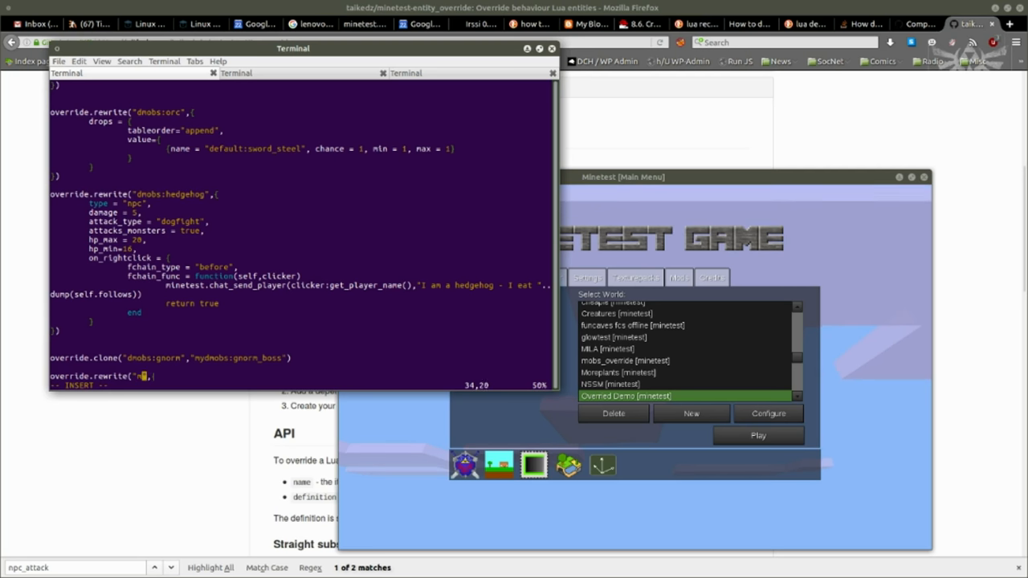
text(ydmobs:)
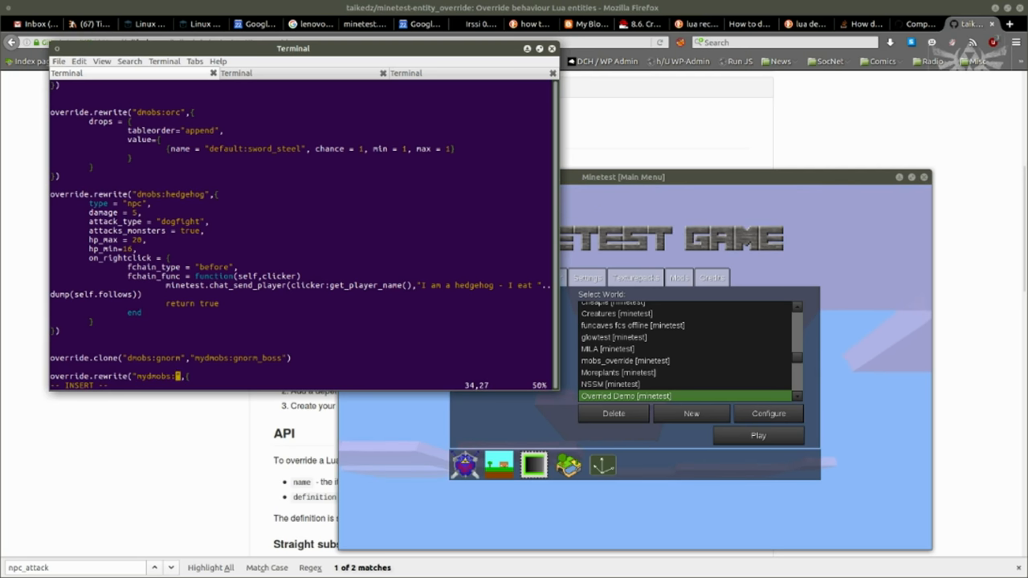
text(gnorm)
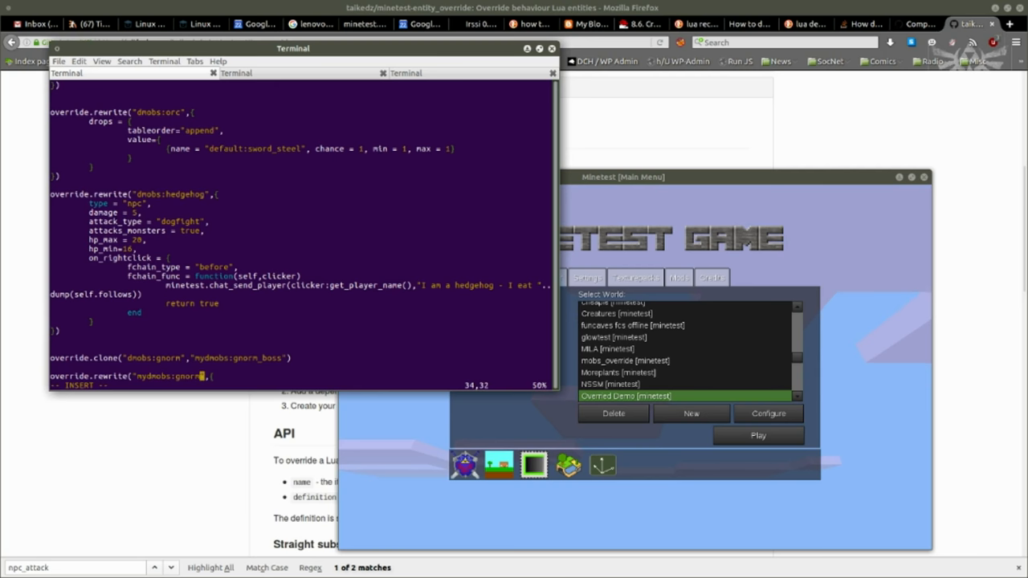
text(_boss)
text(type = "monster")
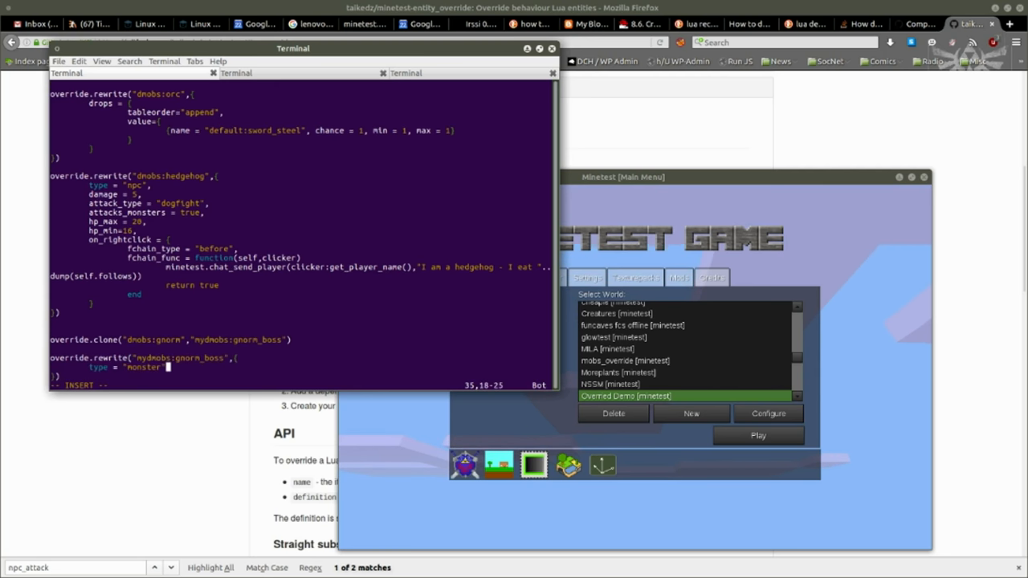
key(Return)
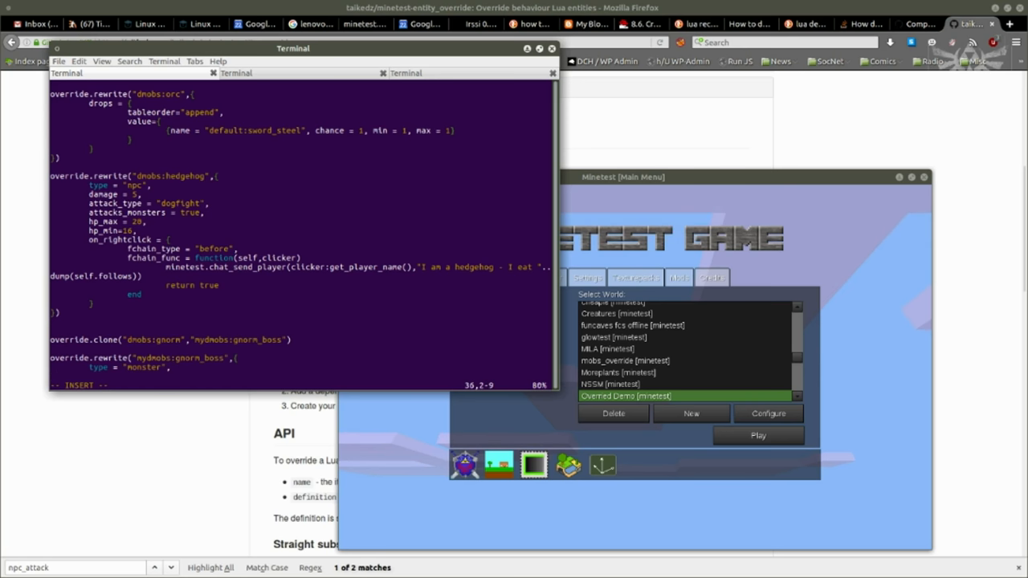
text(visual_size = {x=2)
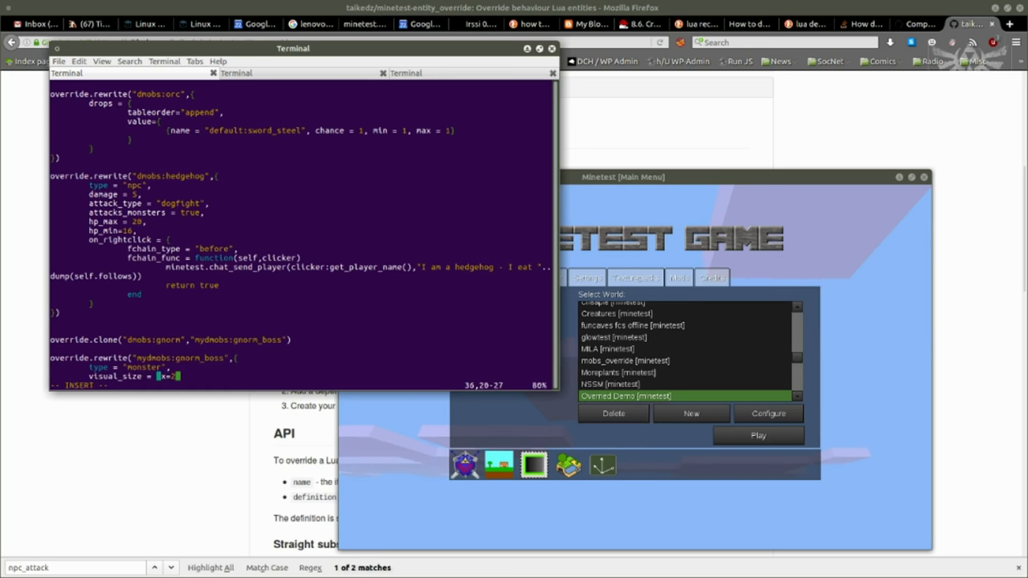
text(,)
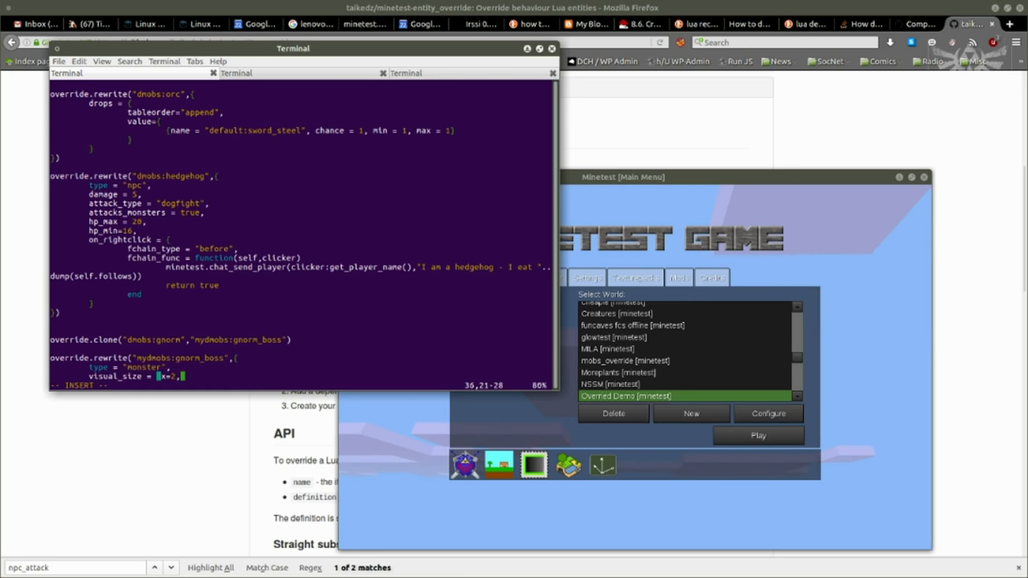
text(,z=2)
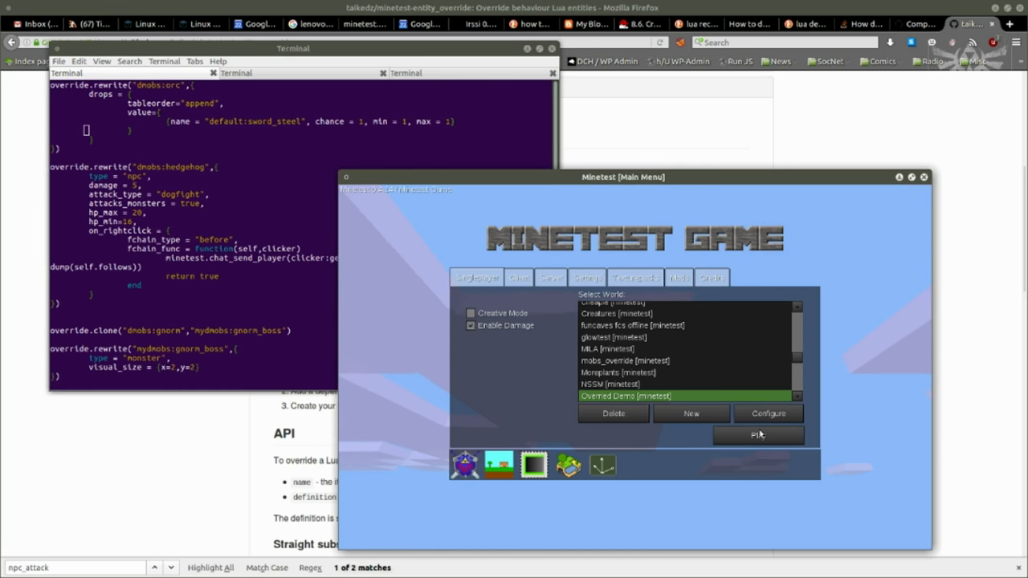
click(758, 434)
text(value={)
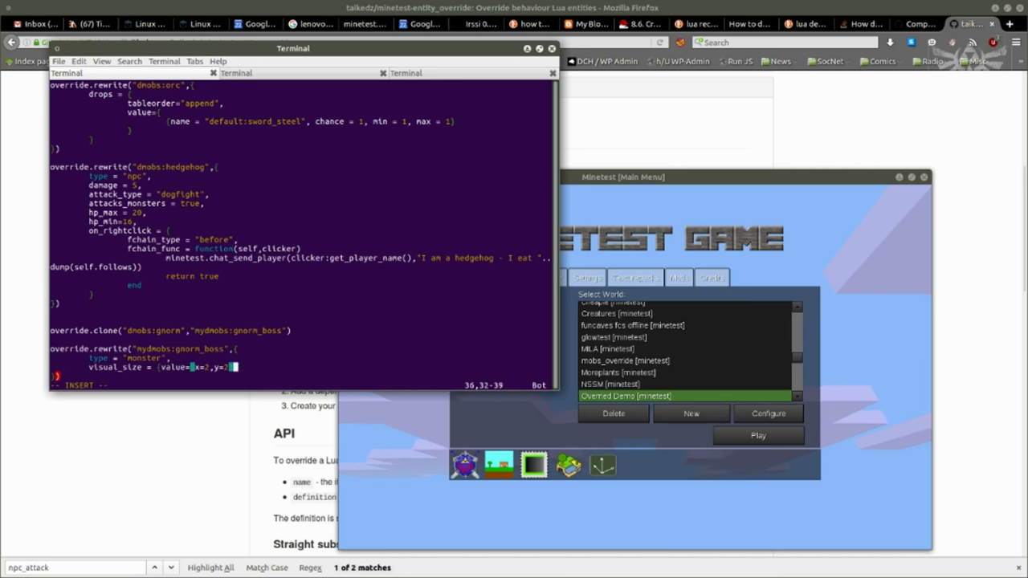
Leave insert mode and maximize the terminal to view the full init.lua.
key(Escape)
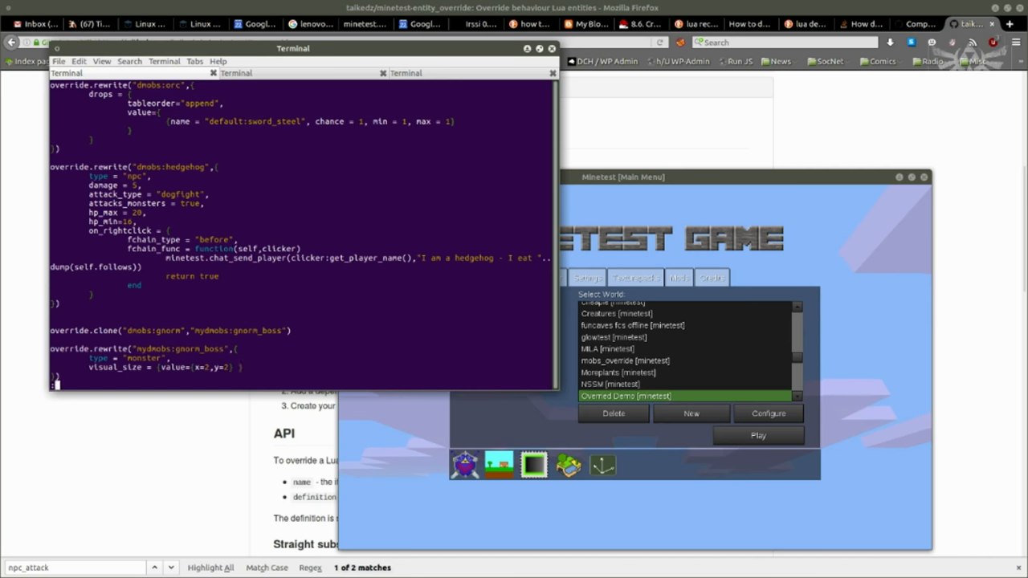
click(757, 435)
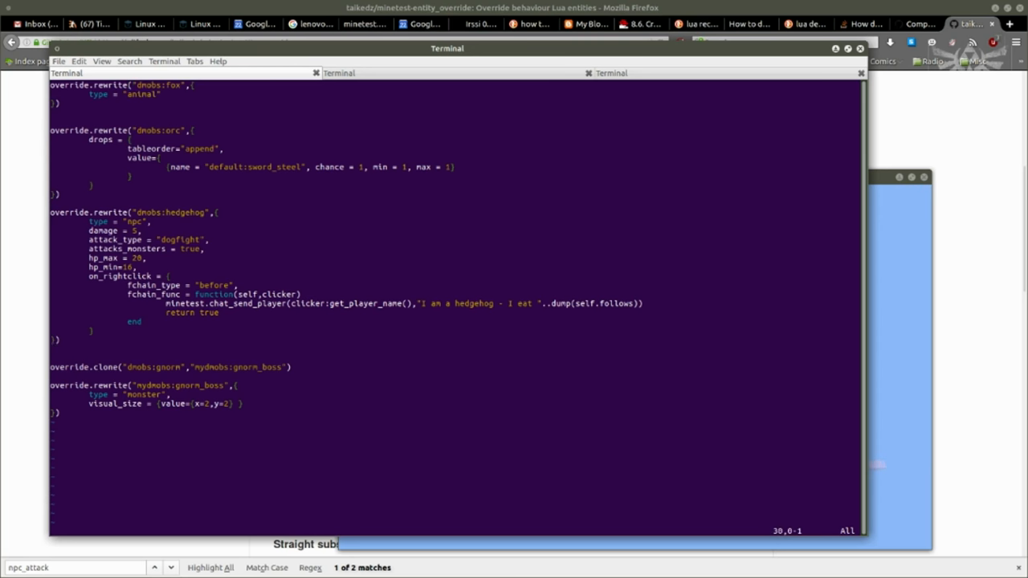
Scroll up through api.lua's clone and rewrite functions, then enter fg at the shell.
scroll(up, 3)
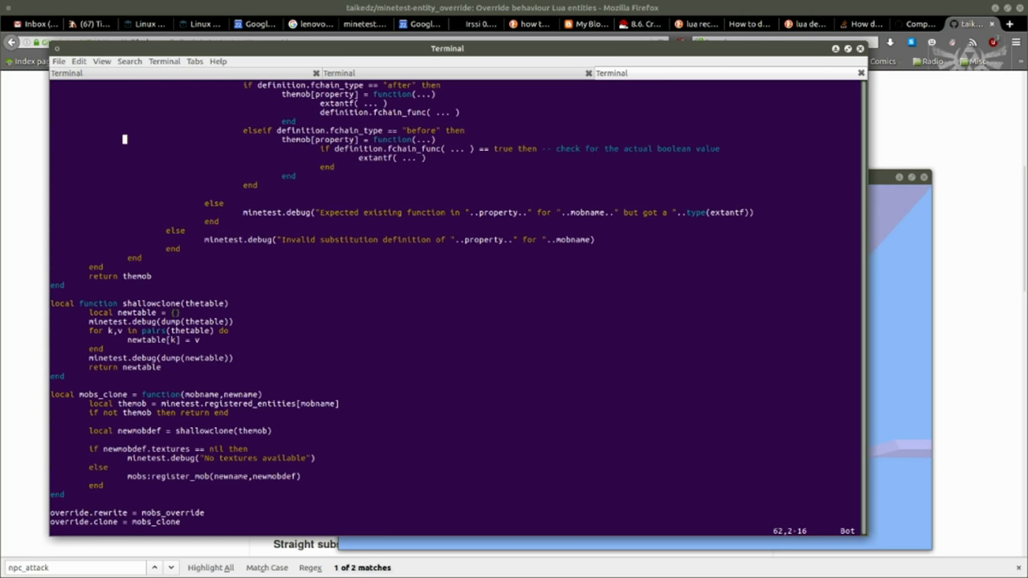
scroll(up, 3)
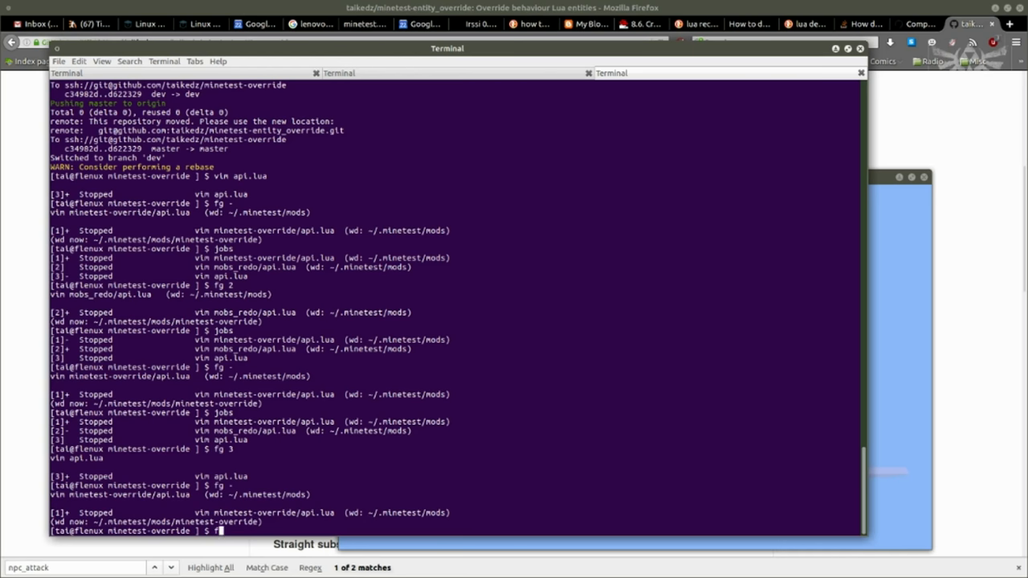
text(fg)
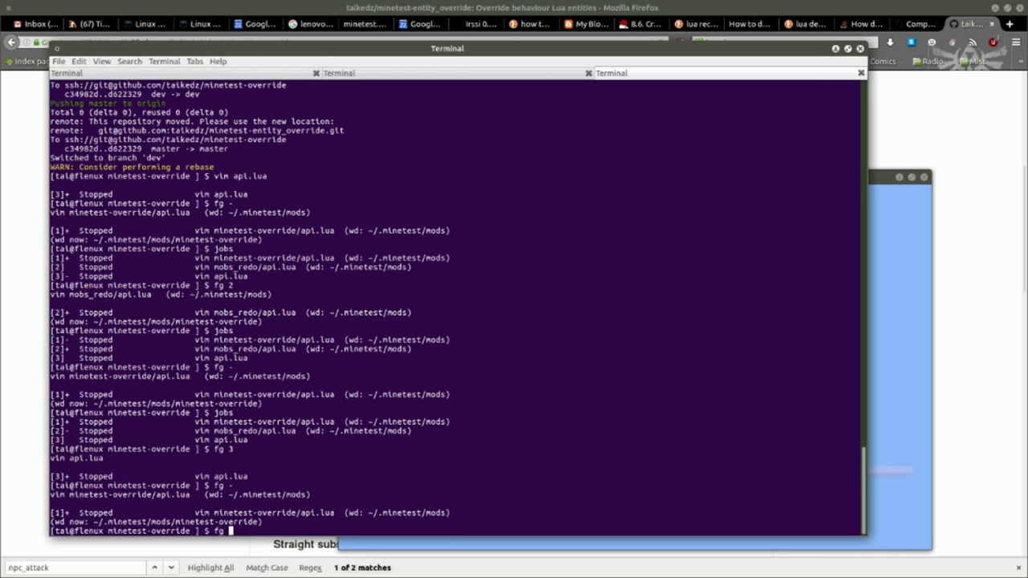